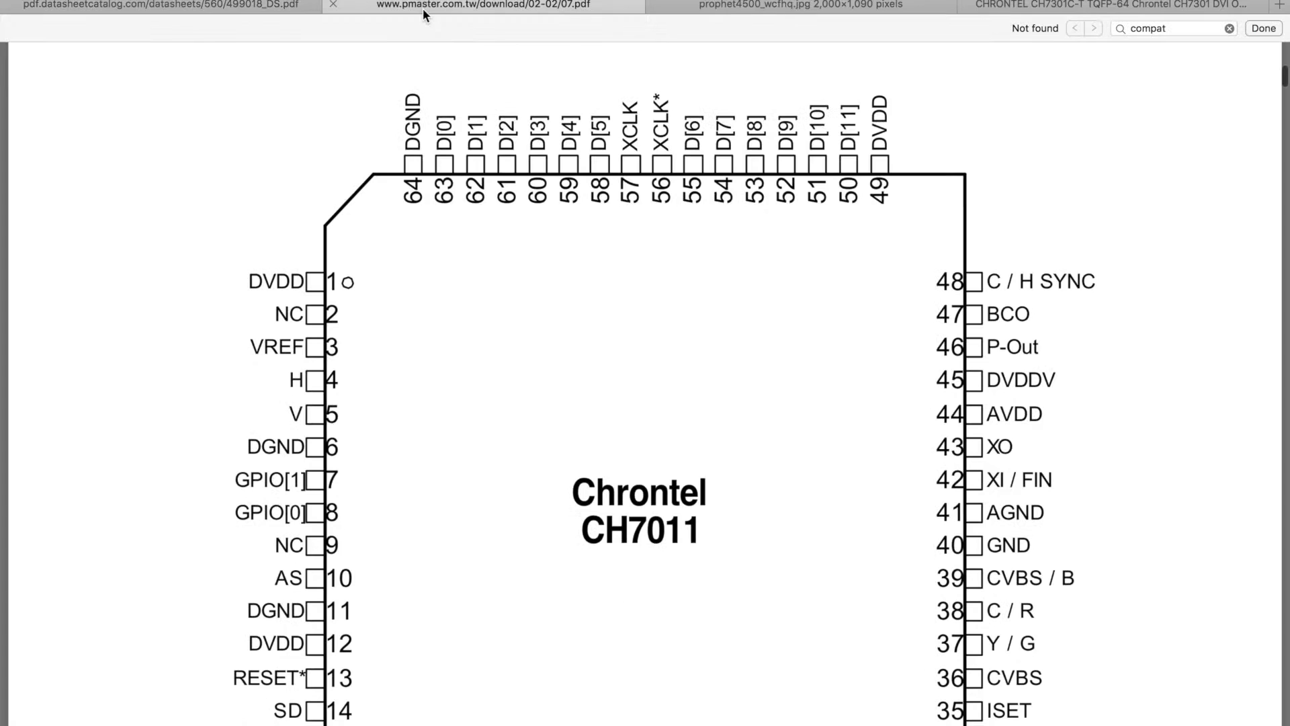
{"action": "scroll", "scroll_direction": "up", "scroll_amount": 3}
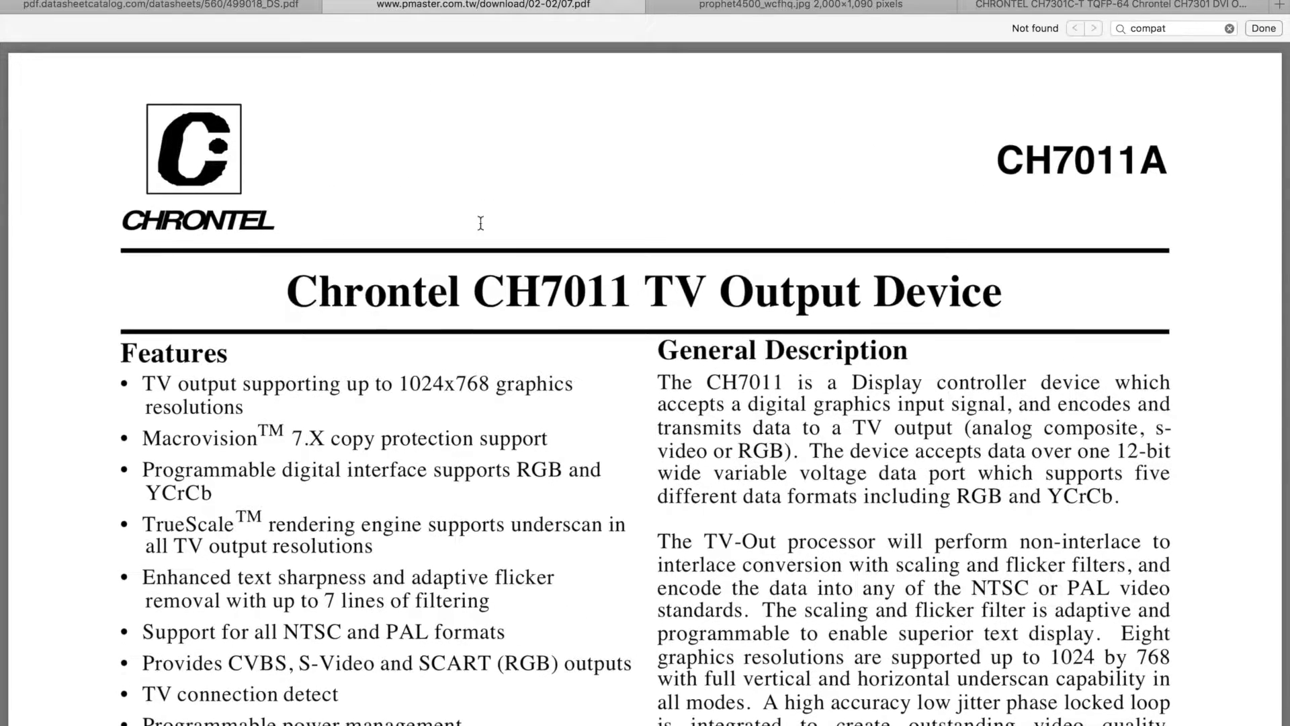
{"action": "scroll", "scroll_direction": "up", "scroll_amount": 3}
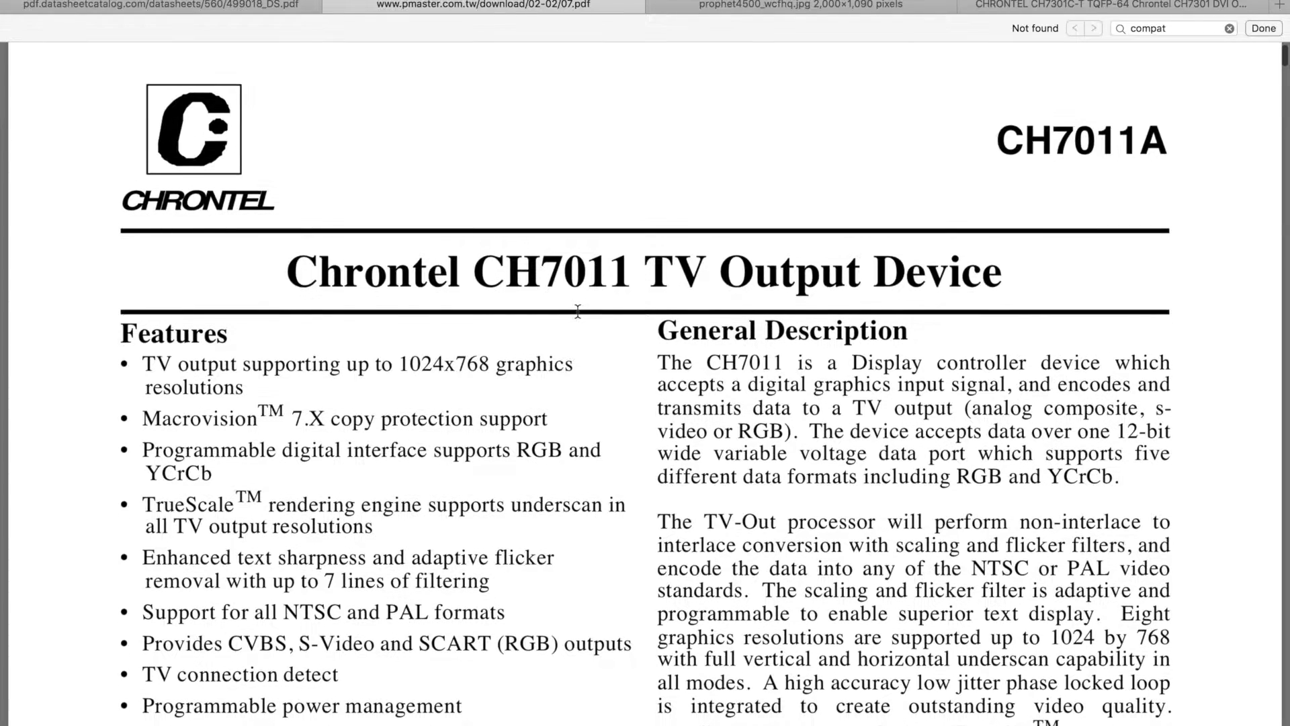
{"action": "scroll", "scroll_direction": "down", "scroll_amount": 3}
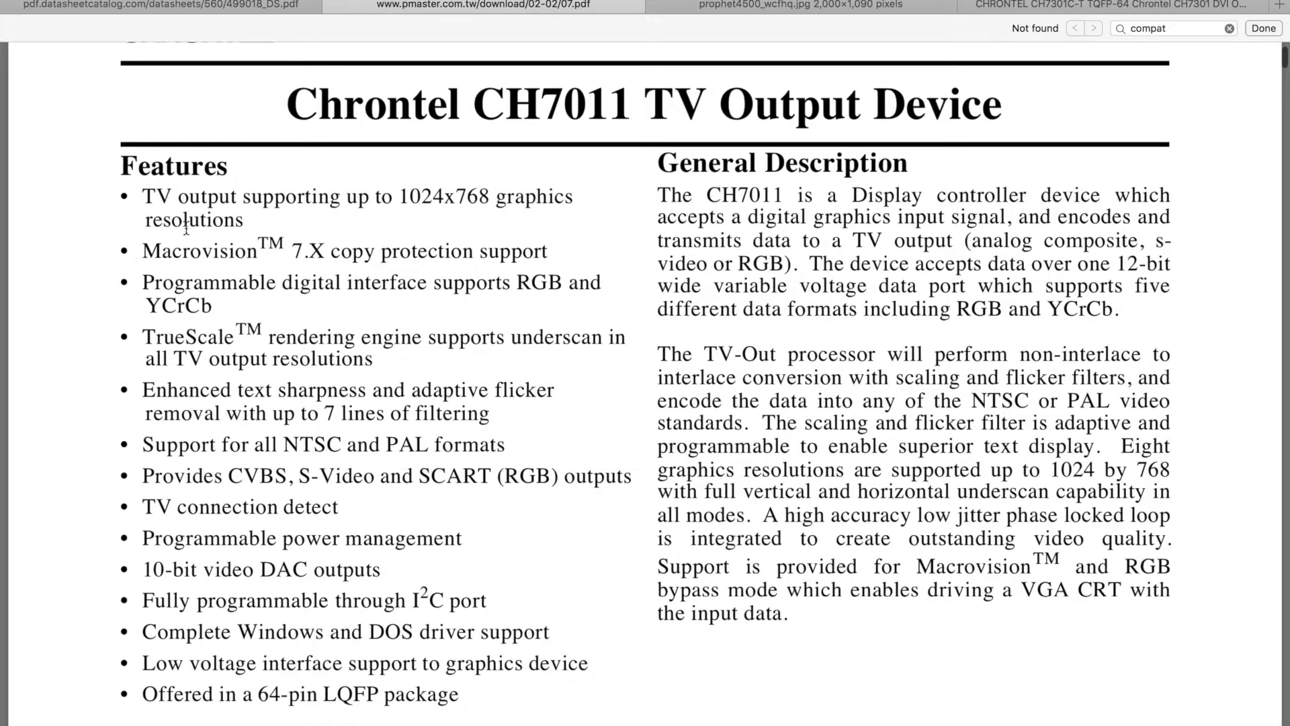
{"action": "mouse_move", "coordinate": [415, 207]}
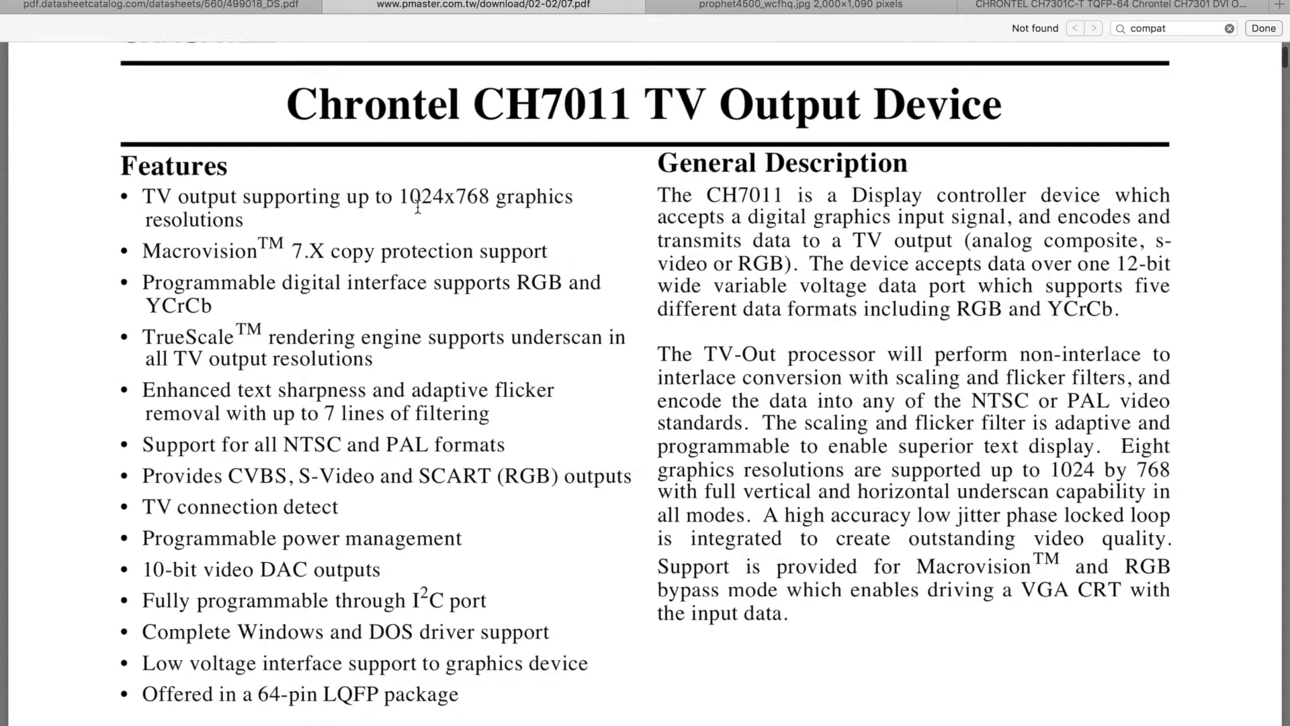
{"action": "mouse_move", "coordinate": [527, 211]}
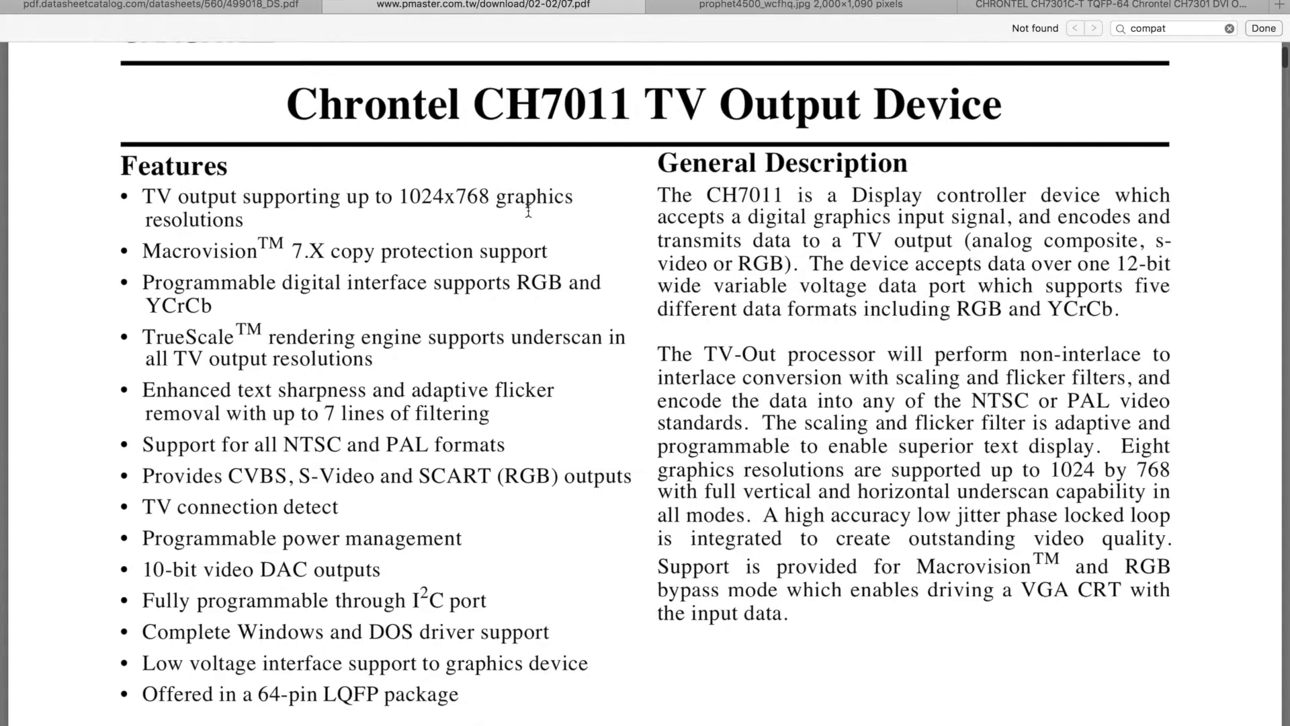
{"action": "scroll", "scroll_direction": "down", "scroll_amount": 3}
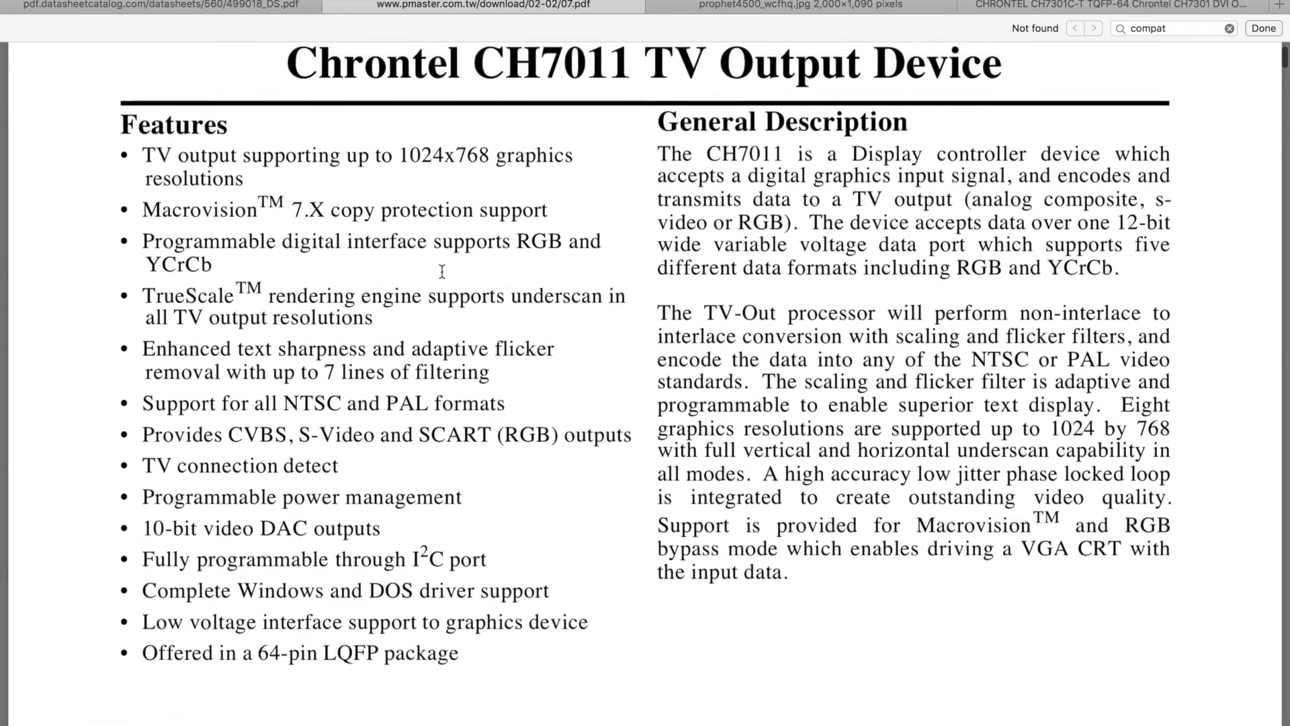
{"action": "scroll", "scroll_direction": "down", "scroll_amount": 3}
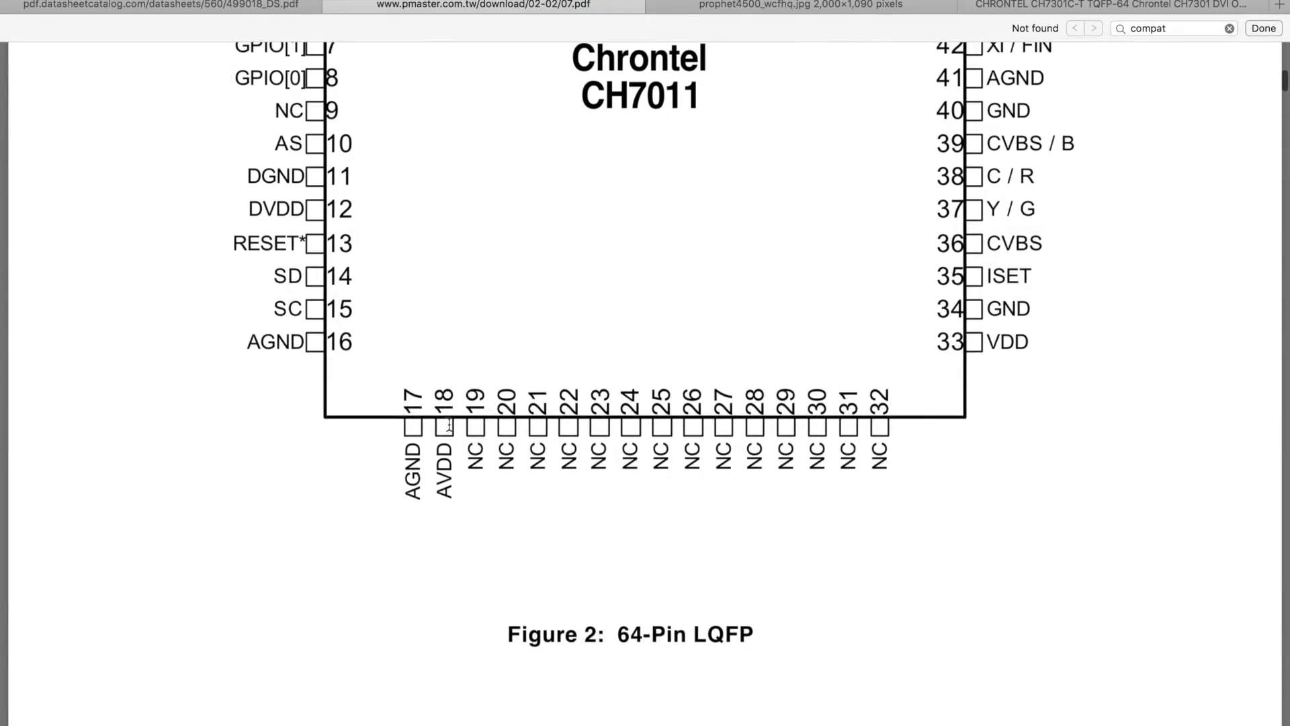
{"action": "scroll", "scroll_direction": "up", "scroll_amount": 3}
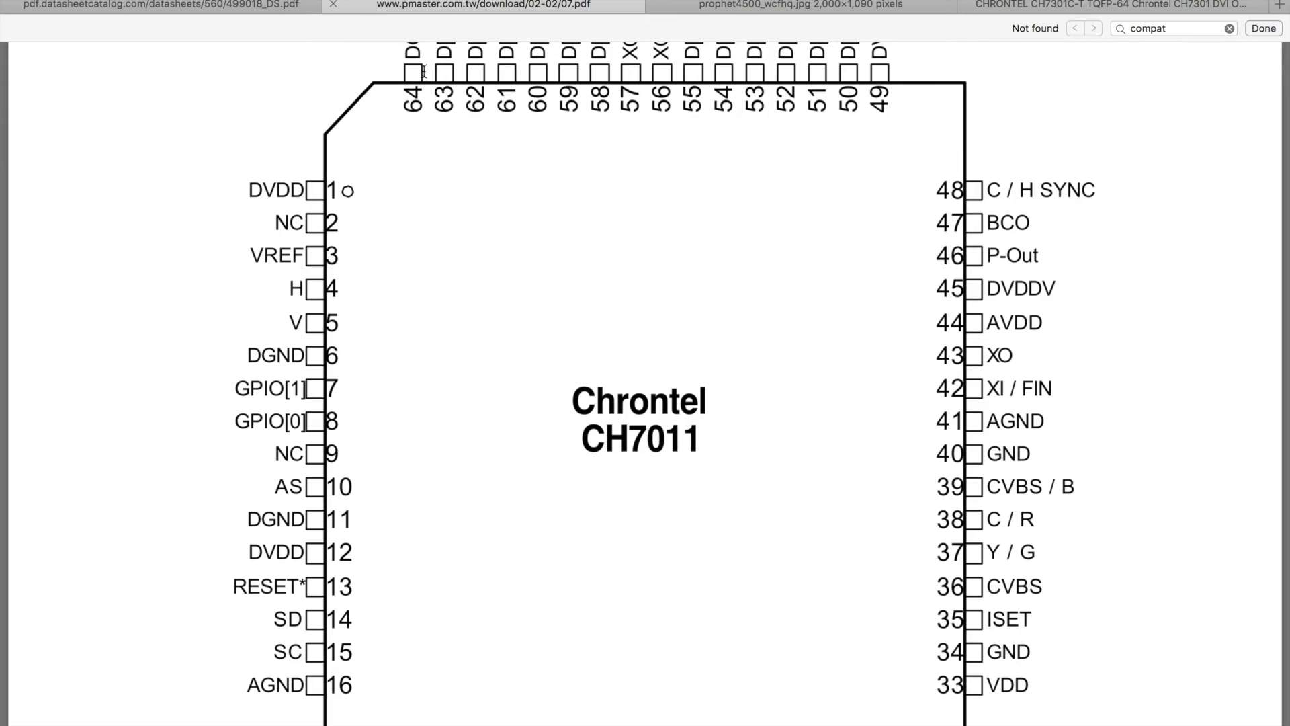
{"action": "scroll", "scroll_direction": "down", "scroll_amount": 3}
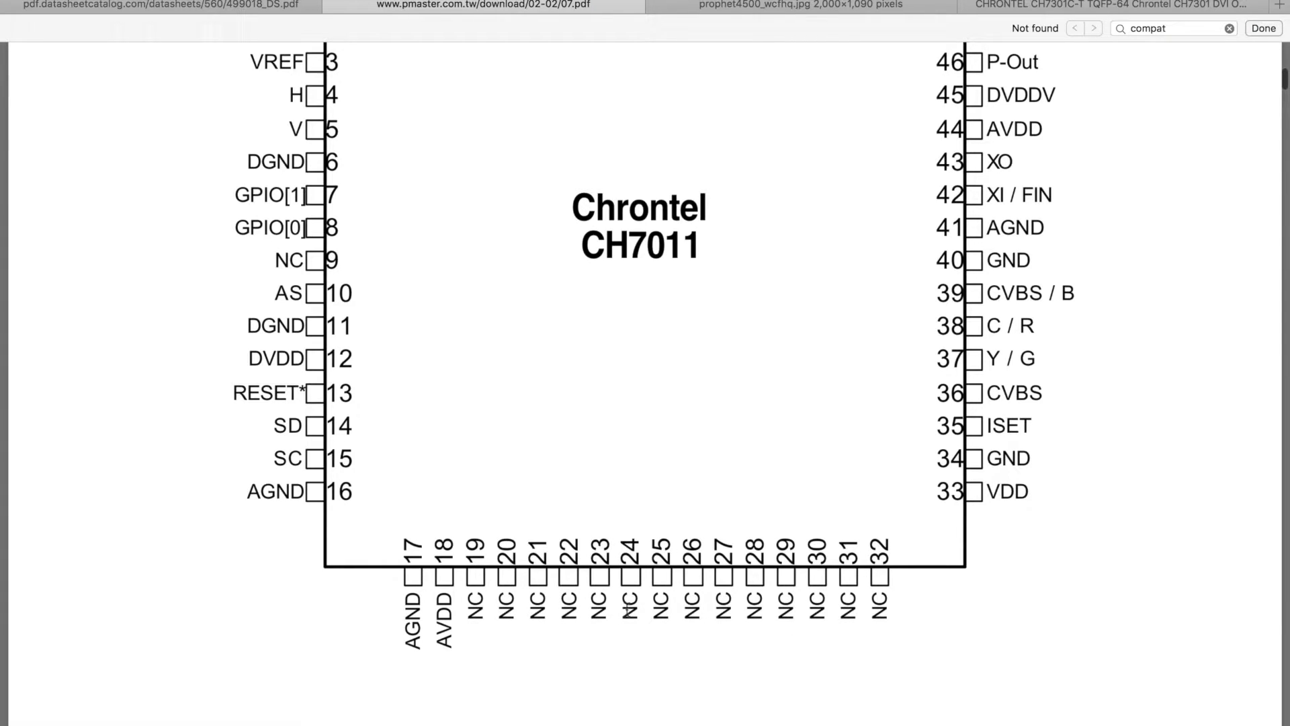
{"action": "scroll", "scroll_direction": "up", "scroll_amount": 3}
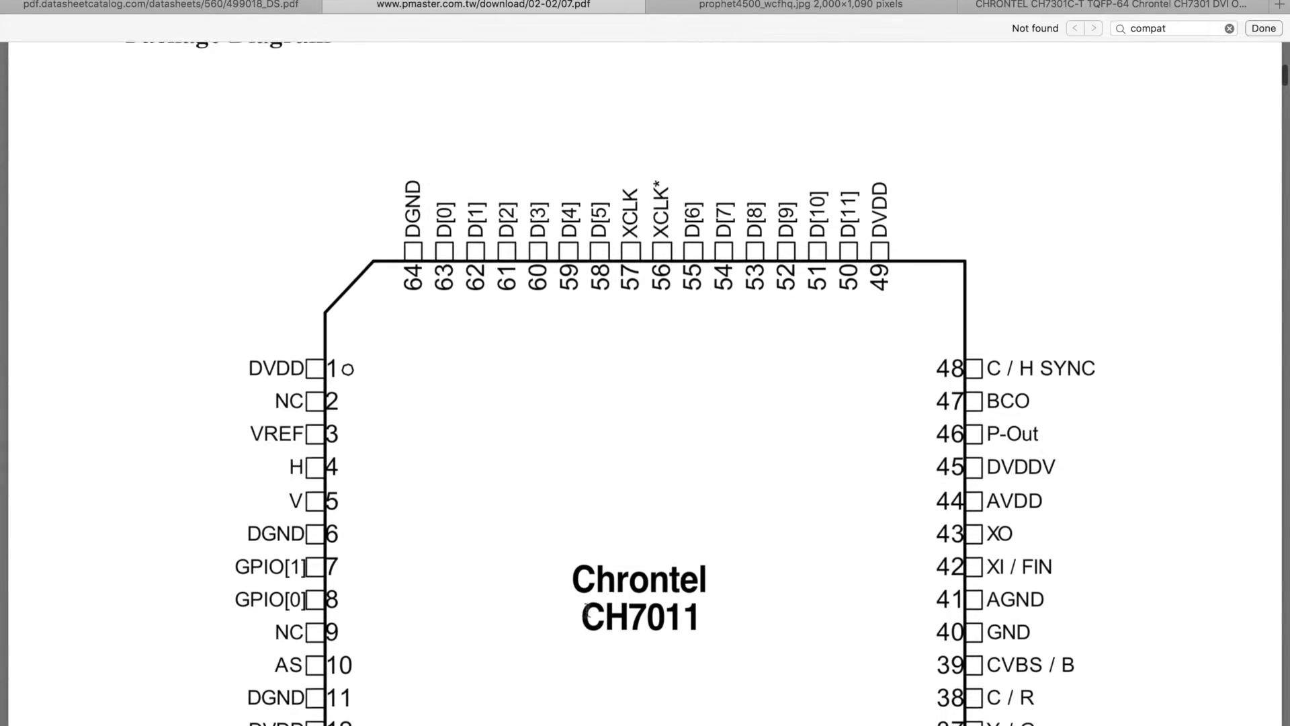
{"action": "scroll", "scroll_direction": "down", "scroll_amount": 3}
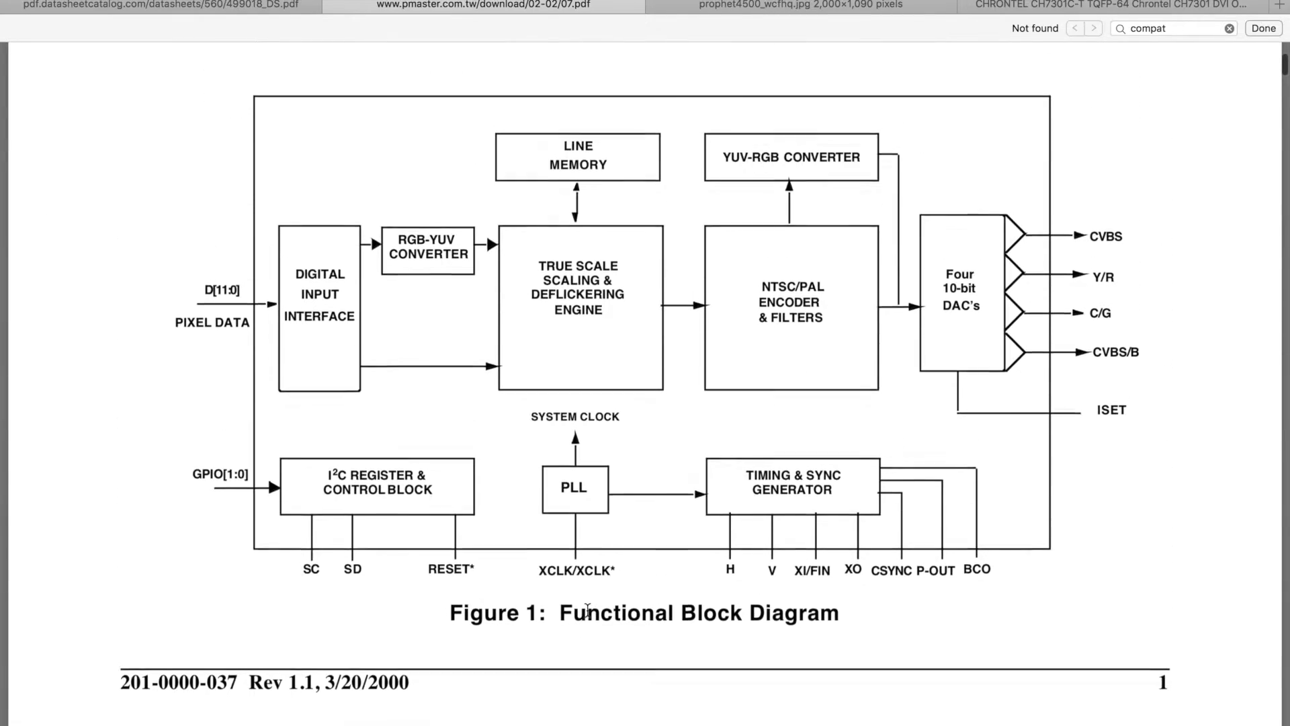
{"action": "scroll", "scroll_direction": "up", "scroll_amount": 3}
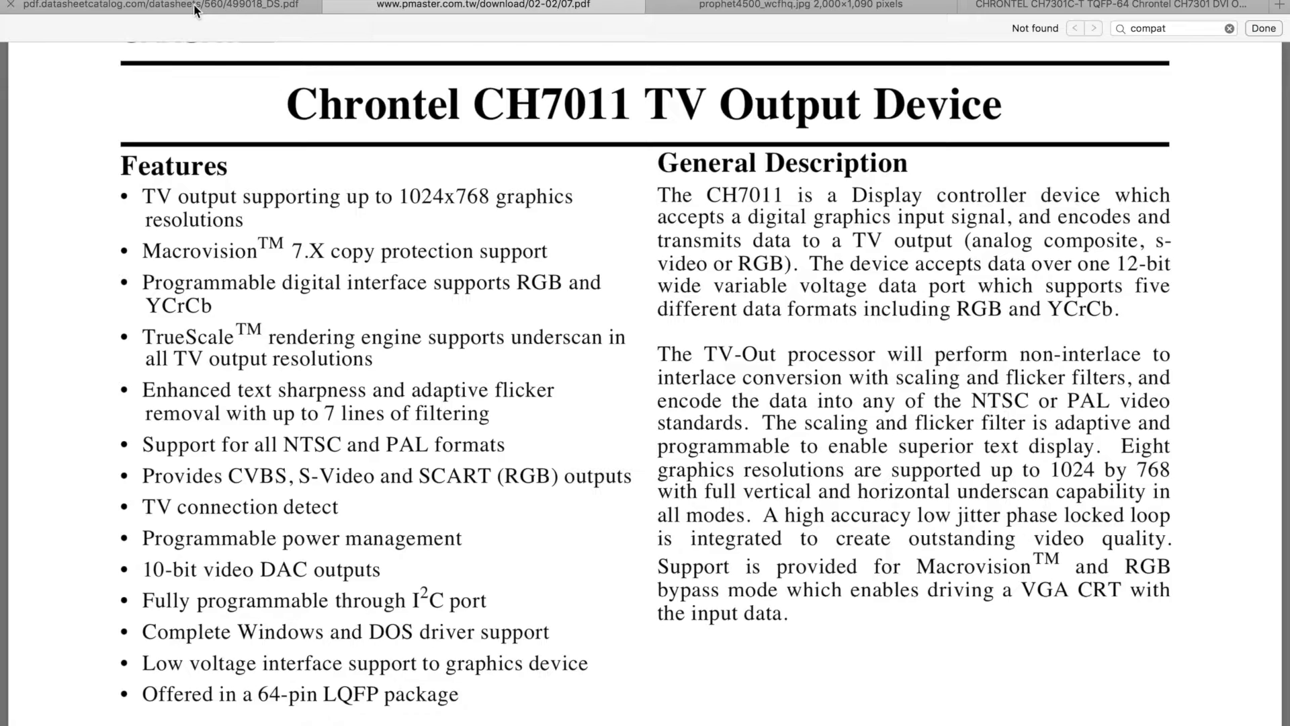
{"action": "scroll", "scroll_direction": "down", "scroll_amount": 3}
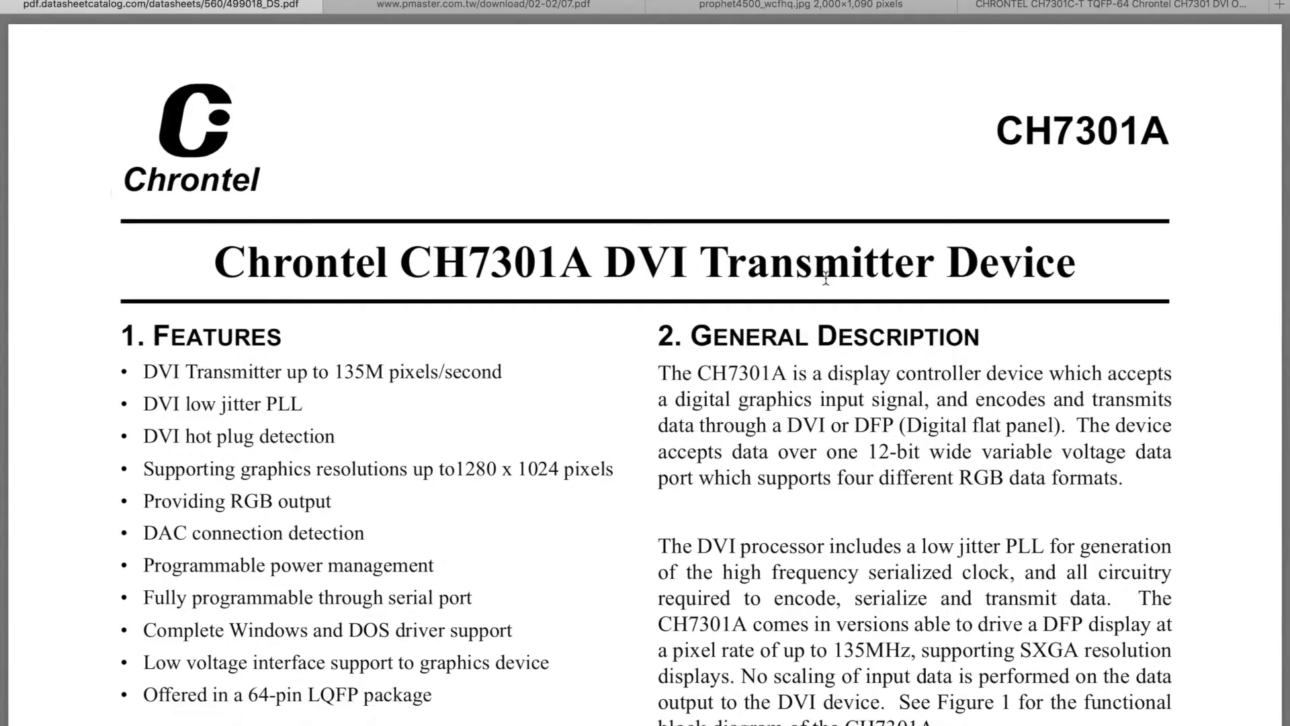
{"action": "scroll", "scroll_direction": "up", "scroll_amount": 3}
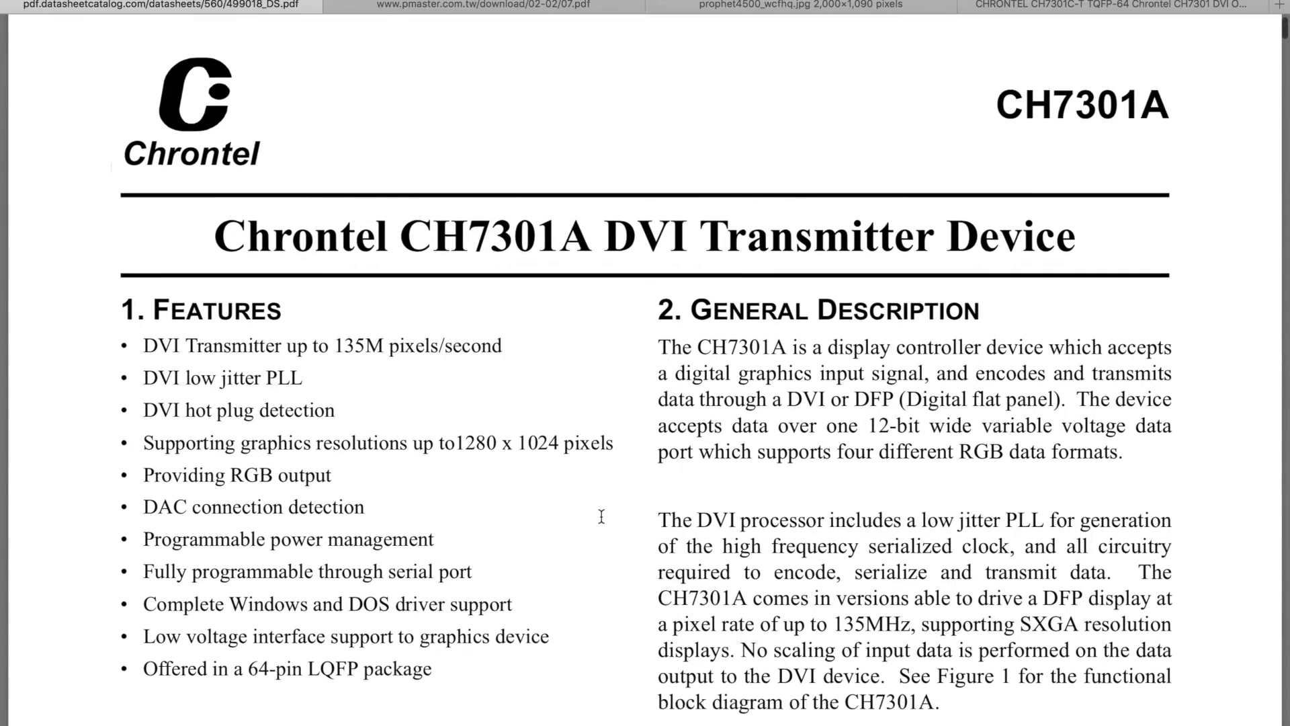
{"action": "scroll", "scroll_direction": "down", "scroll_amount": 3}
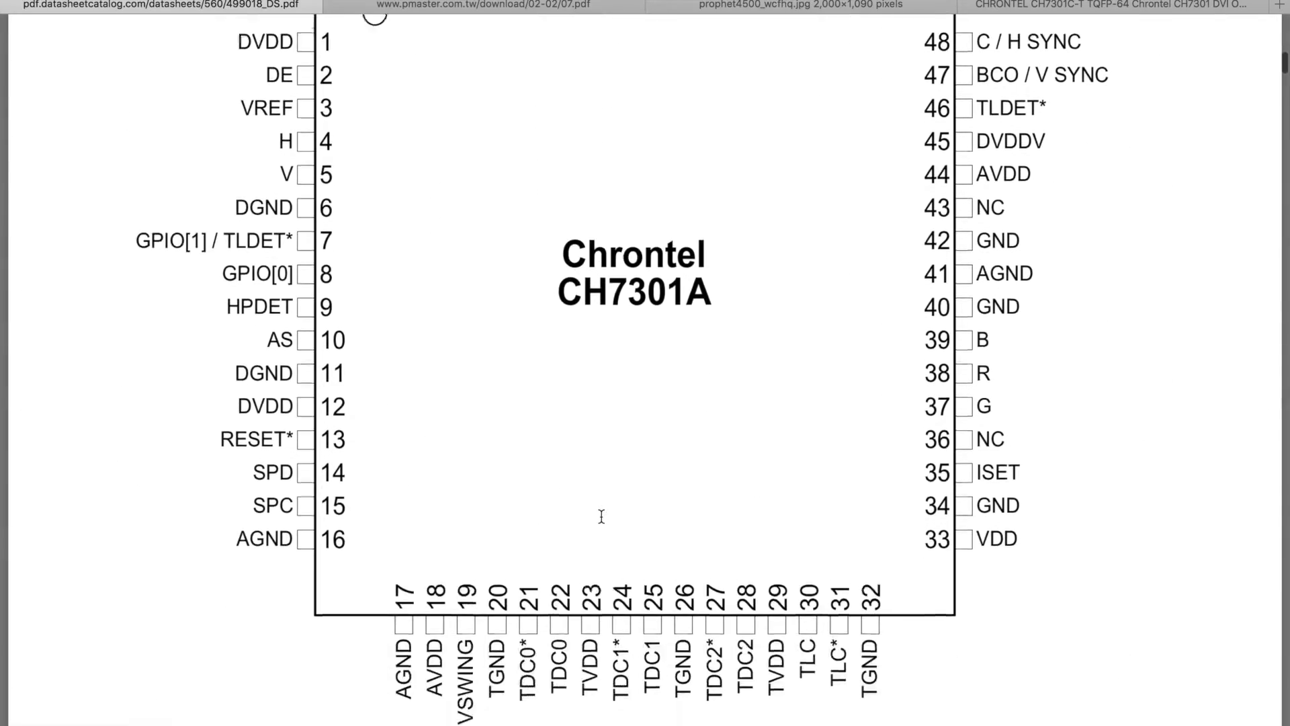
{"action": "scroll", "scroll_direction": "up", "scroll_amount": 3}
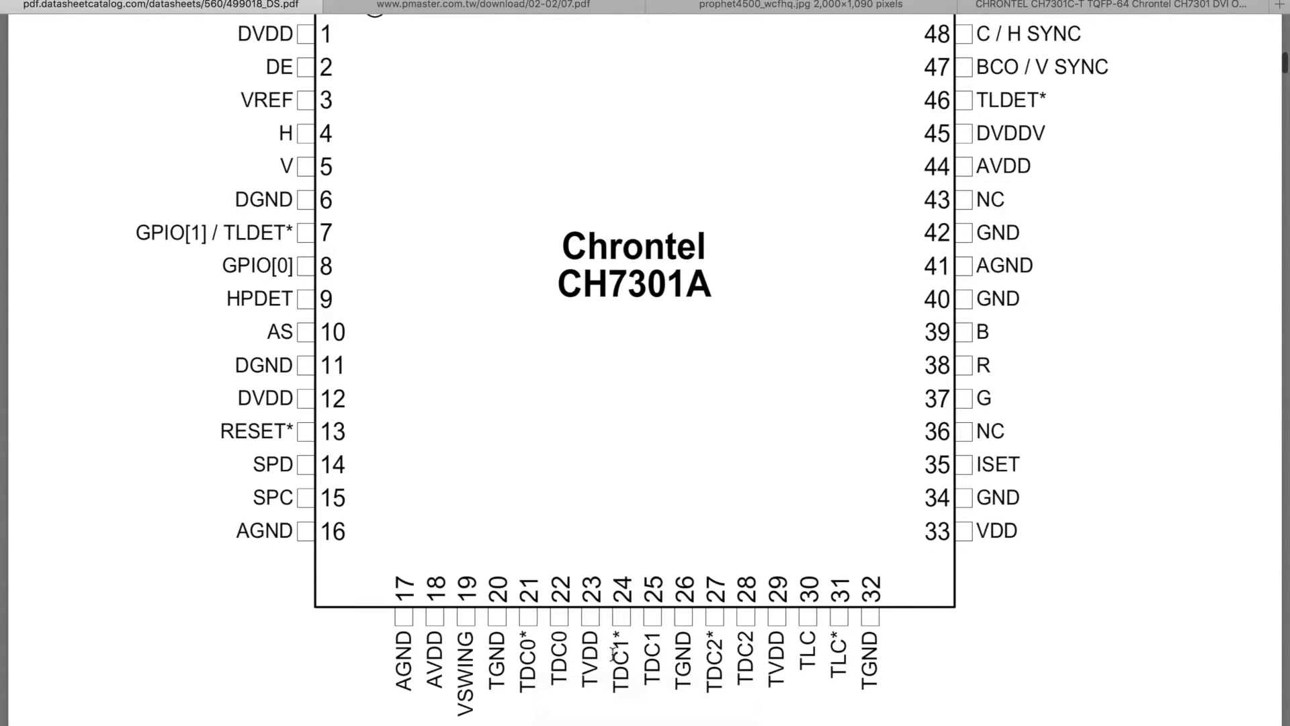
{"action": "scroll", "scroll_direction": "down", "scroll_amount": 3}
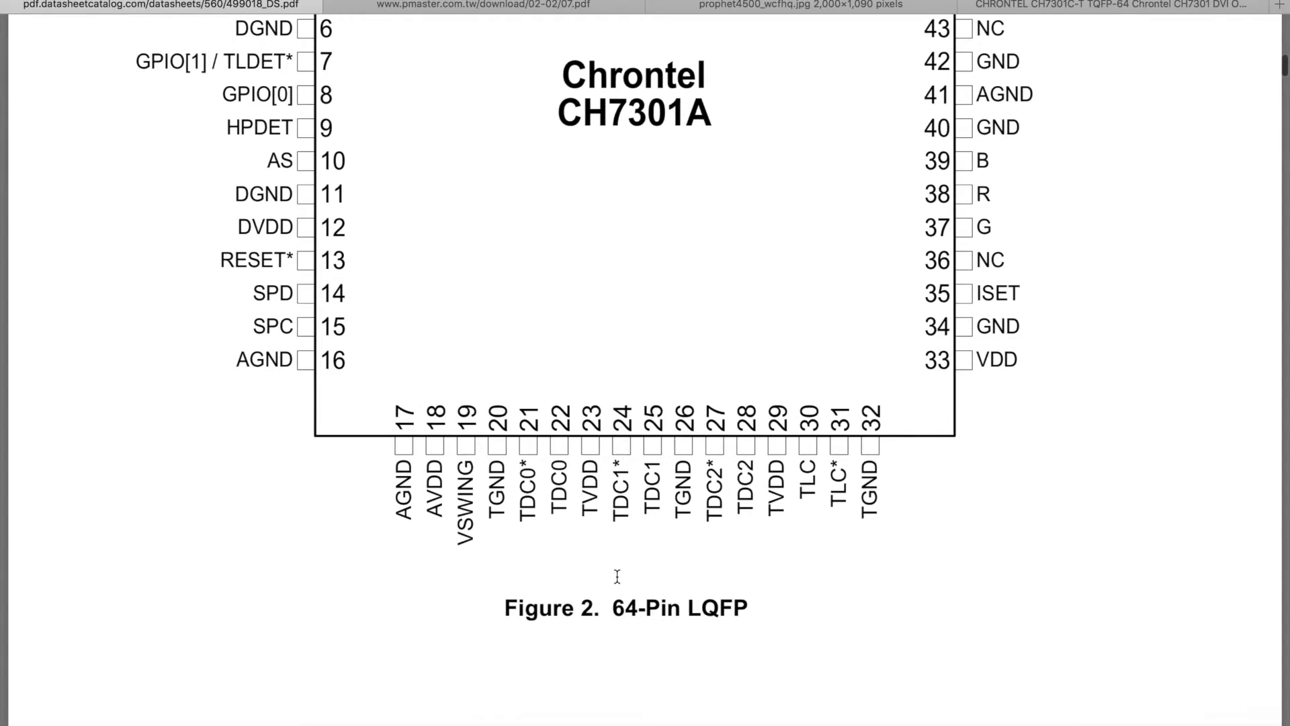
{"action": "scroll", "scroll_direction": "down", "scroll_amount": 3}
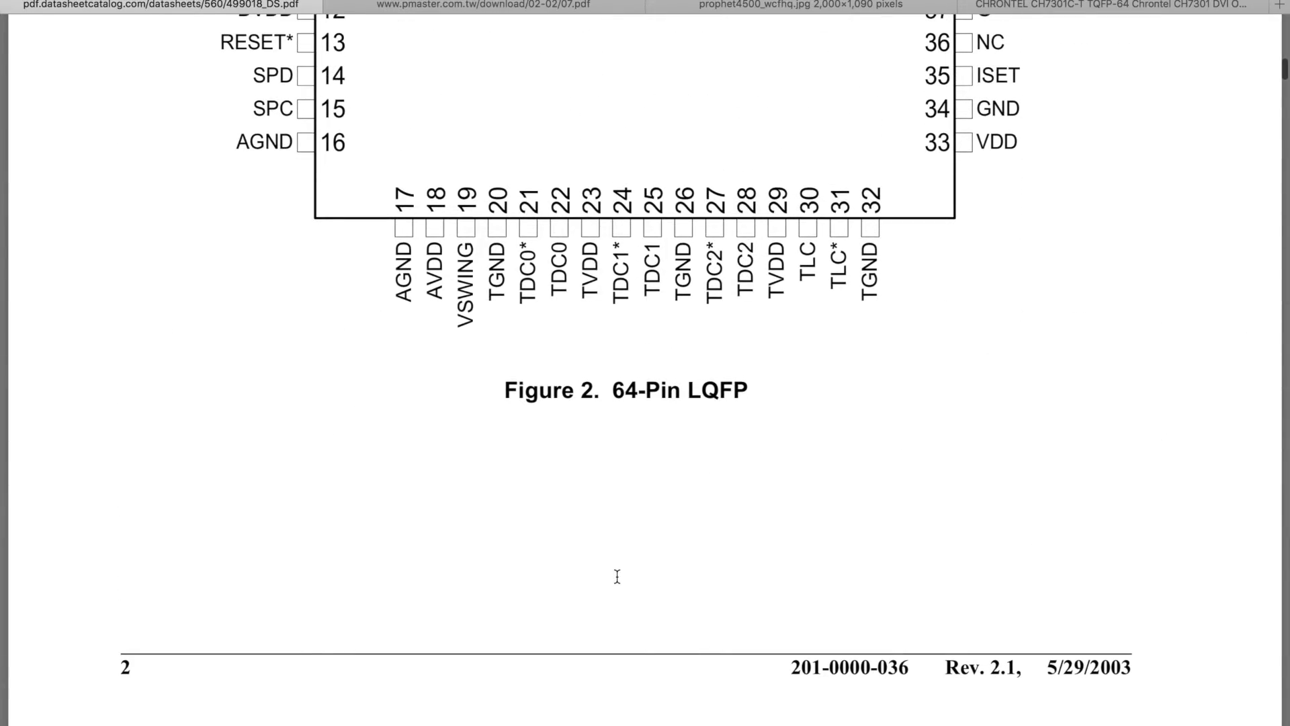
{"action": "scroll", "scroll_direction": "down", "scroll_amount": 3}
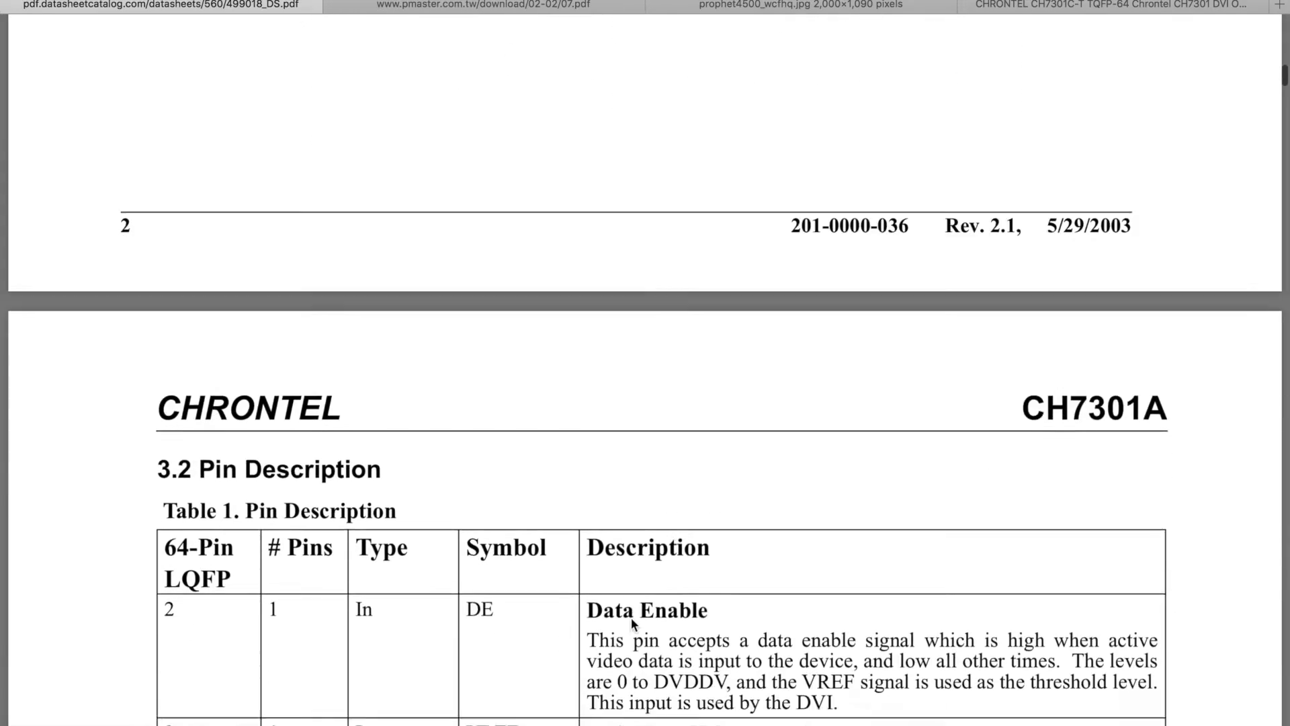
{"action": "scroll", "scroll_direction": "down", "scroll_amount": 3}
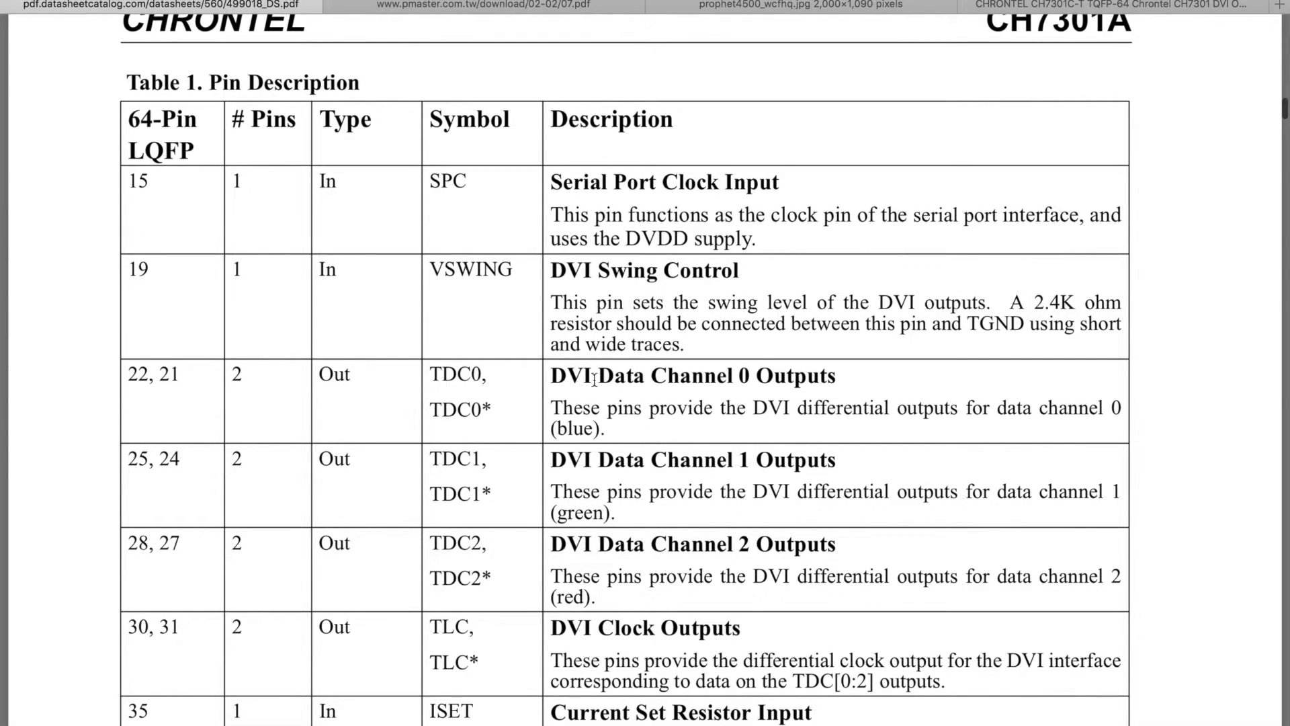
{"action": "scroll", "scroll_direction": "down", "scroll_amount": 3}
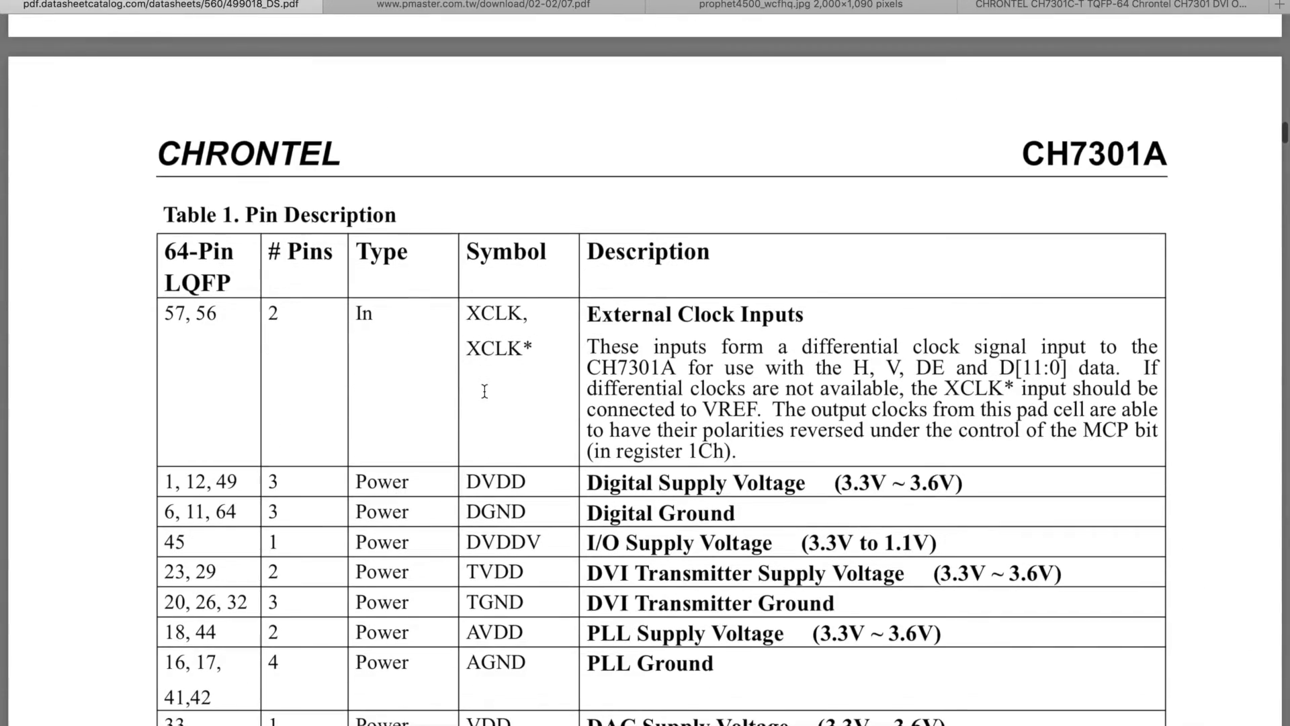
{"action": "scroll", "scroll_direction": "down", "scroll_amount": 3}
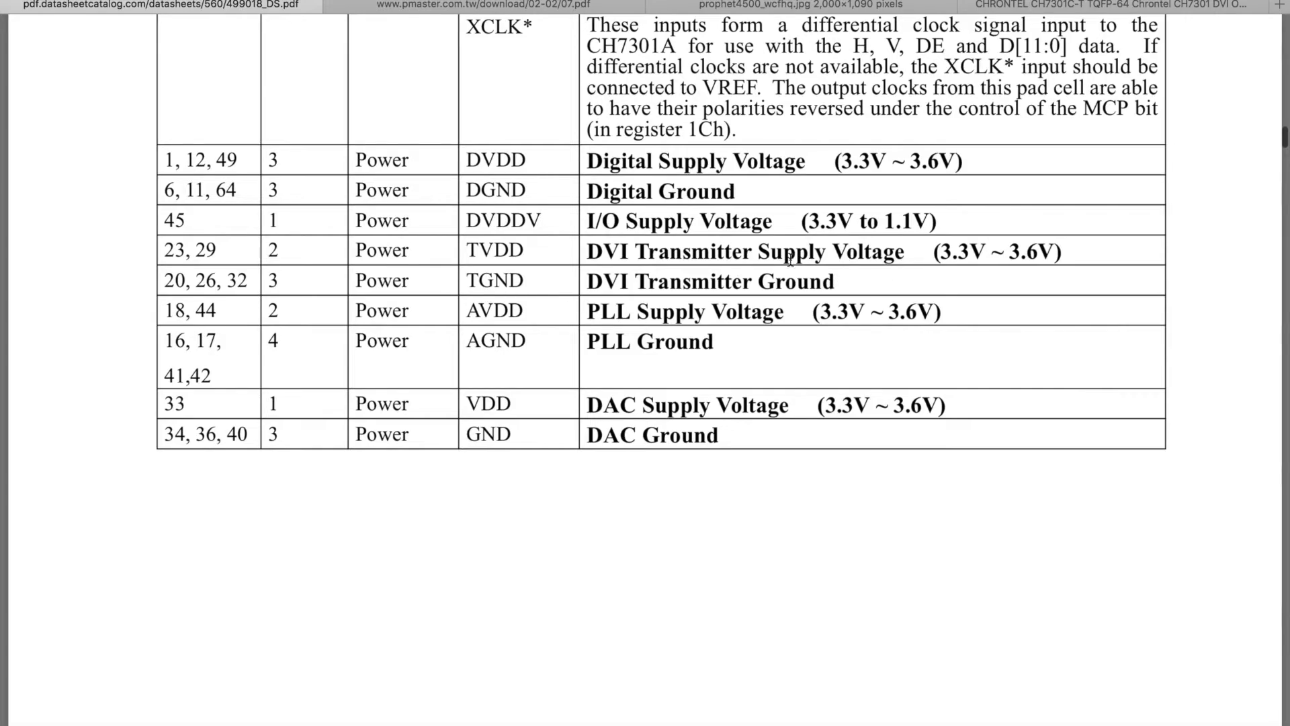
{"action": "scroll", "scroll_direction": "up", "scroll_amount": 3}
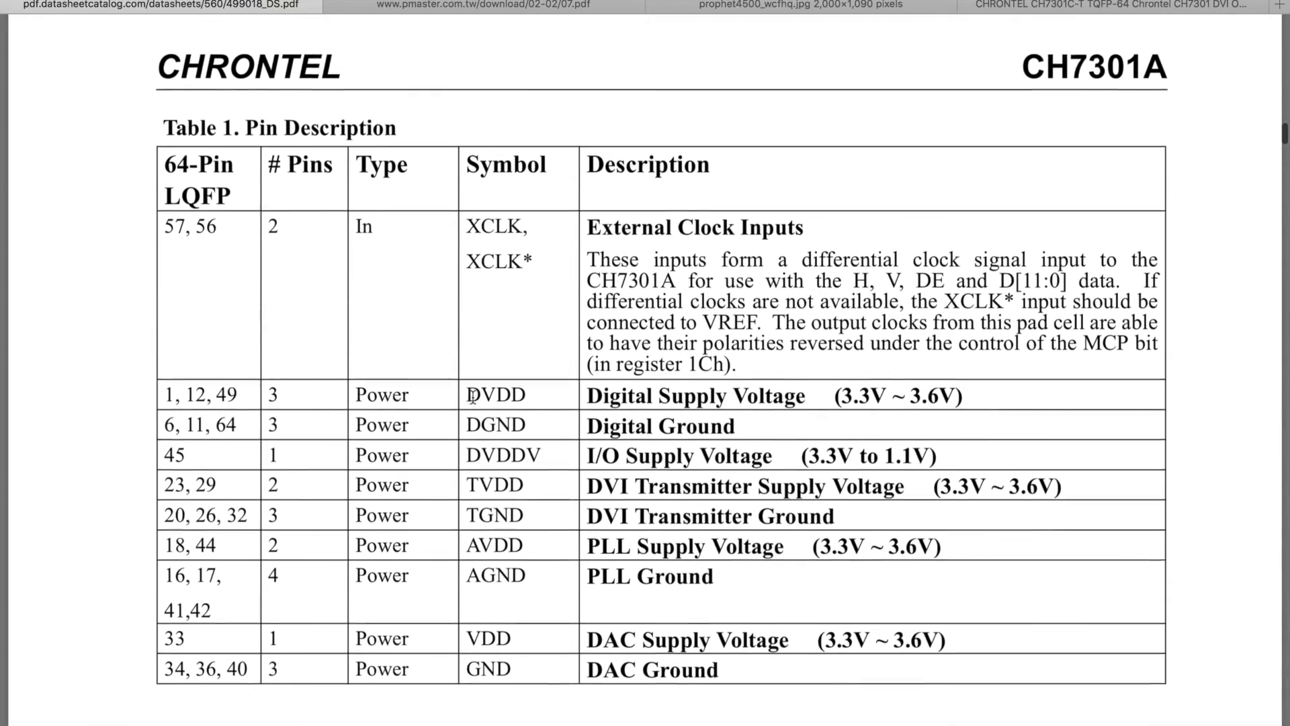
{"action": "scroll", "scroll_direction": "down", "scroll_amount": 3}
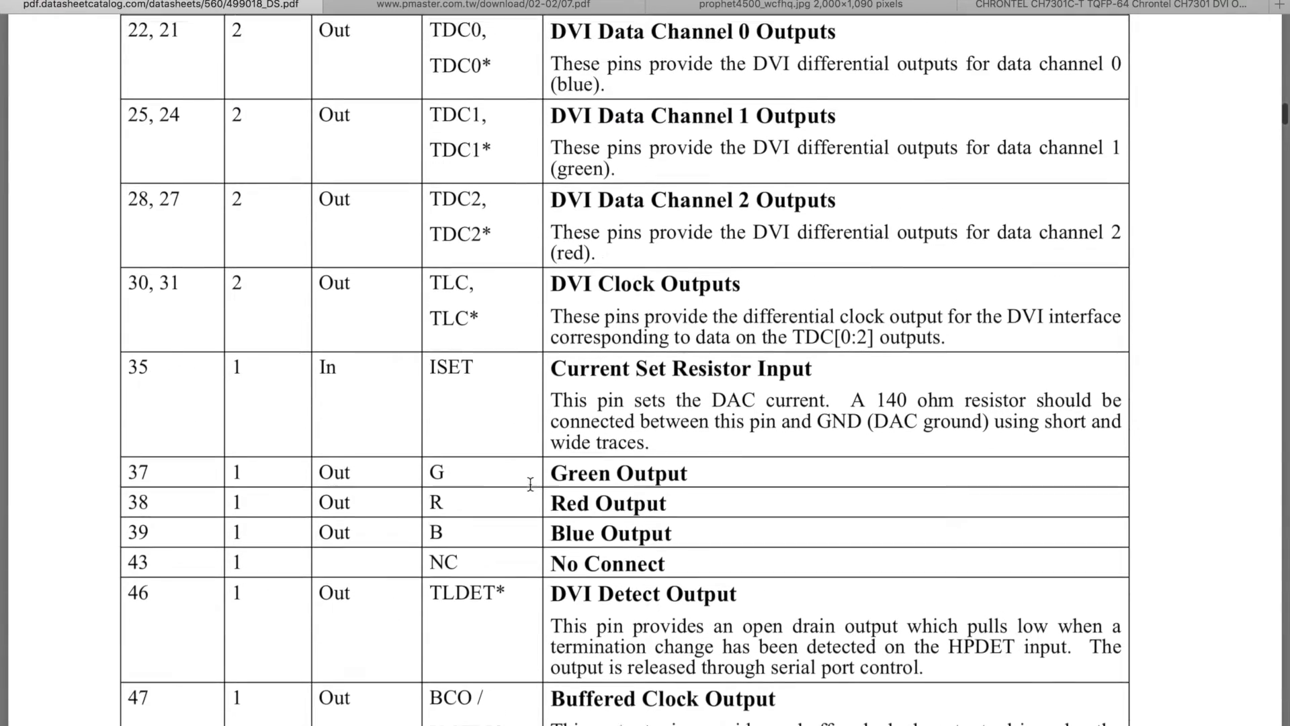
{"action": "scroll", "scroll_direction": "up", "scroll_amount": 3}
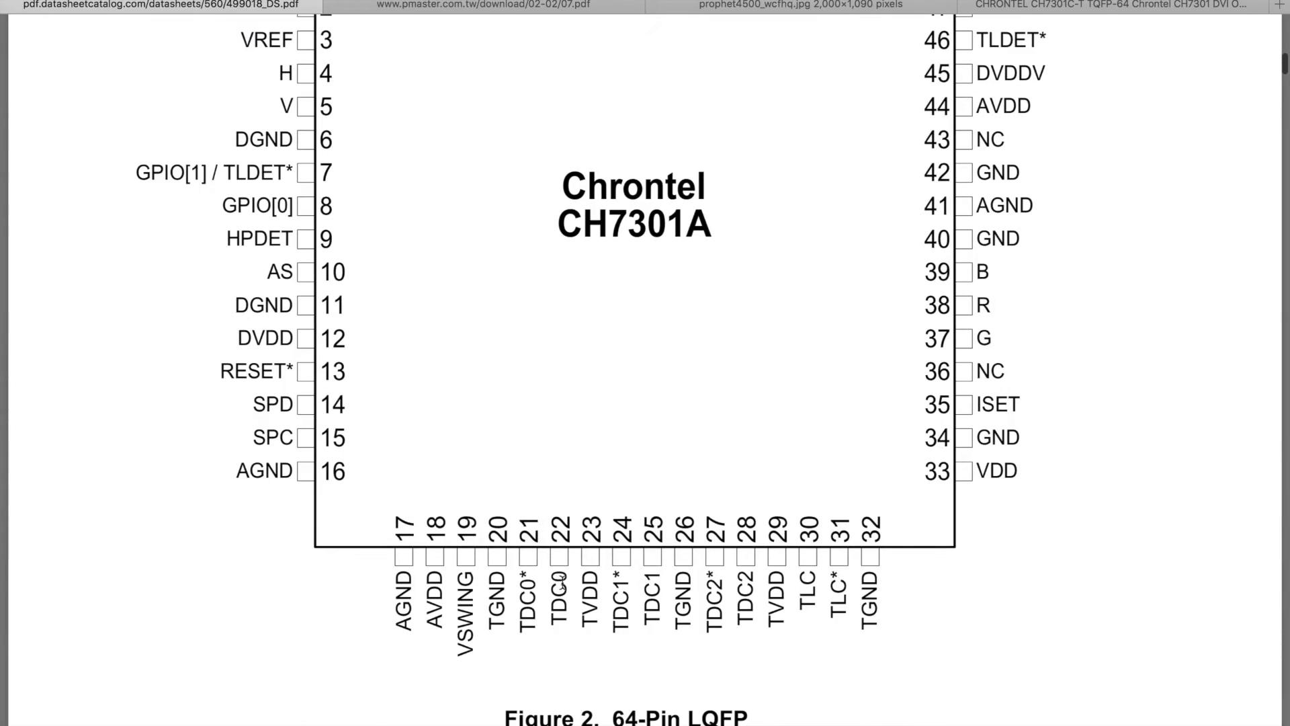
{"action": "mouse_move", "coordinate": [545, 632]}
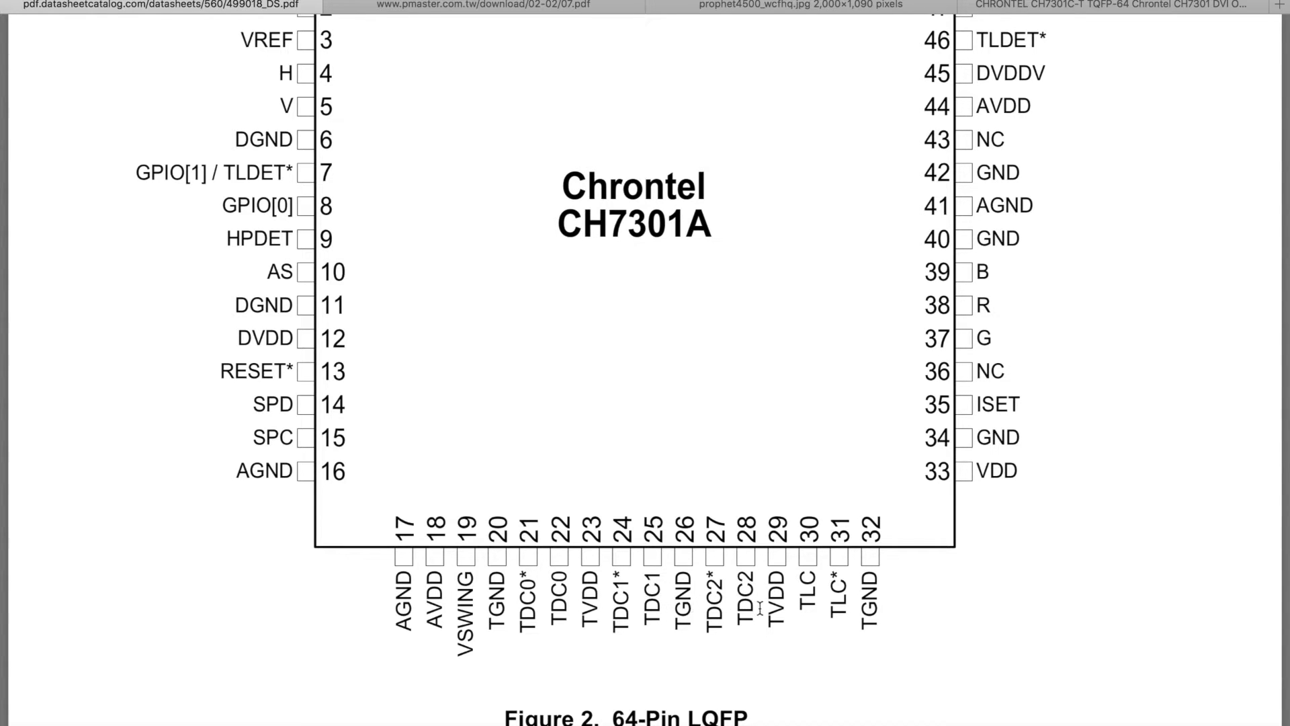
{"action": "scroll", "scroll_direction": "down", "scroll_amount": 3}
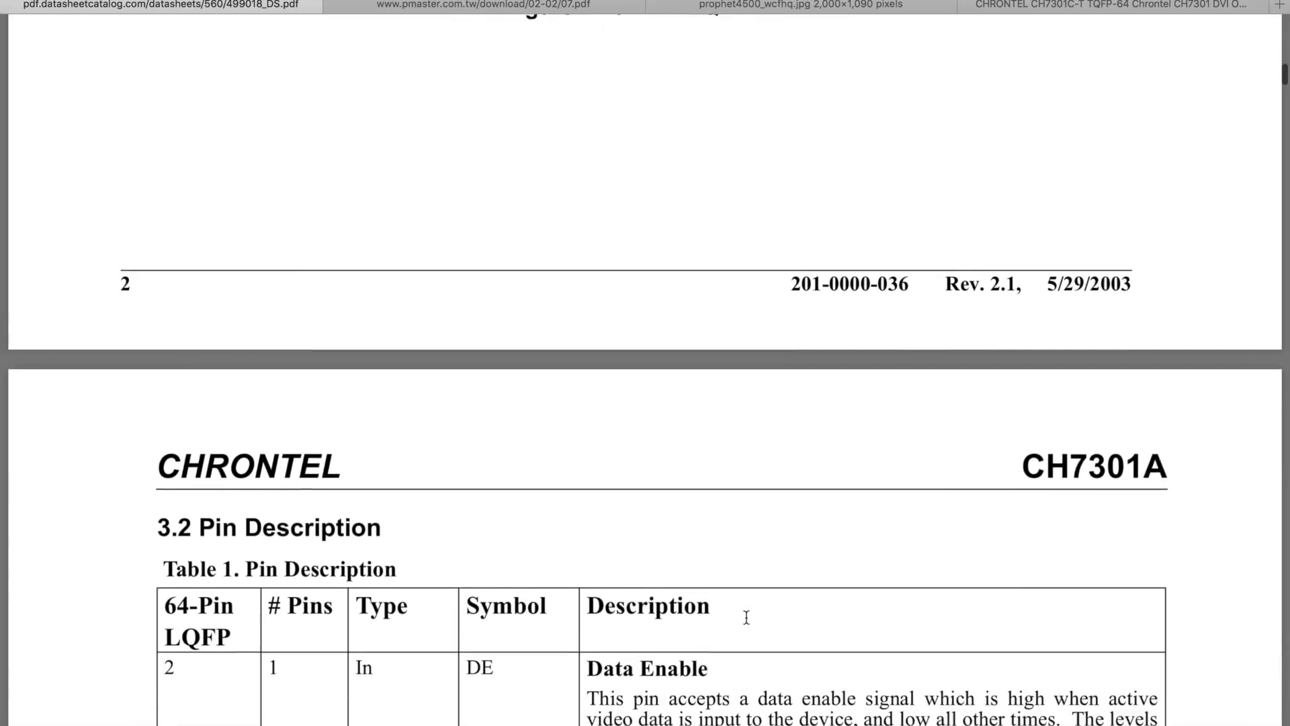
{"action": "scroll", "scroll_direction": "down", "scroll_amount": 3}
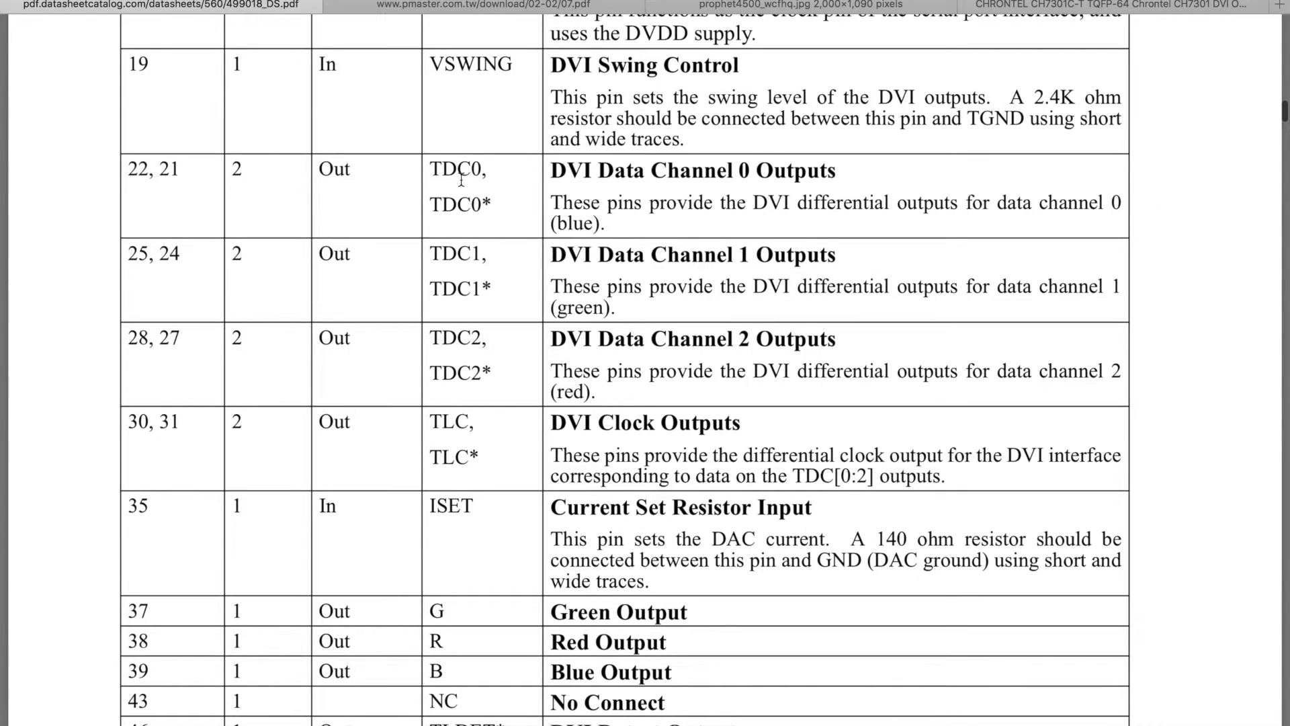
{"action": "mouse_move", "coordinate": [166, 211]}
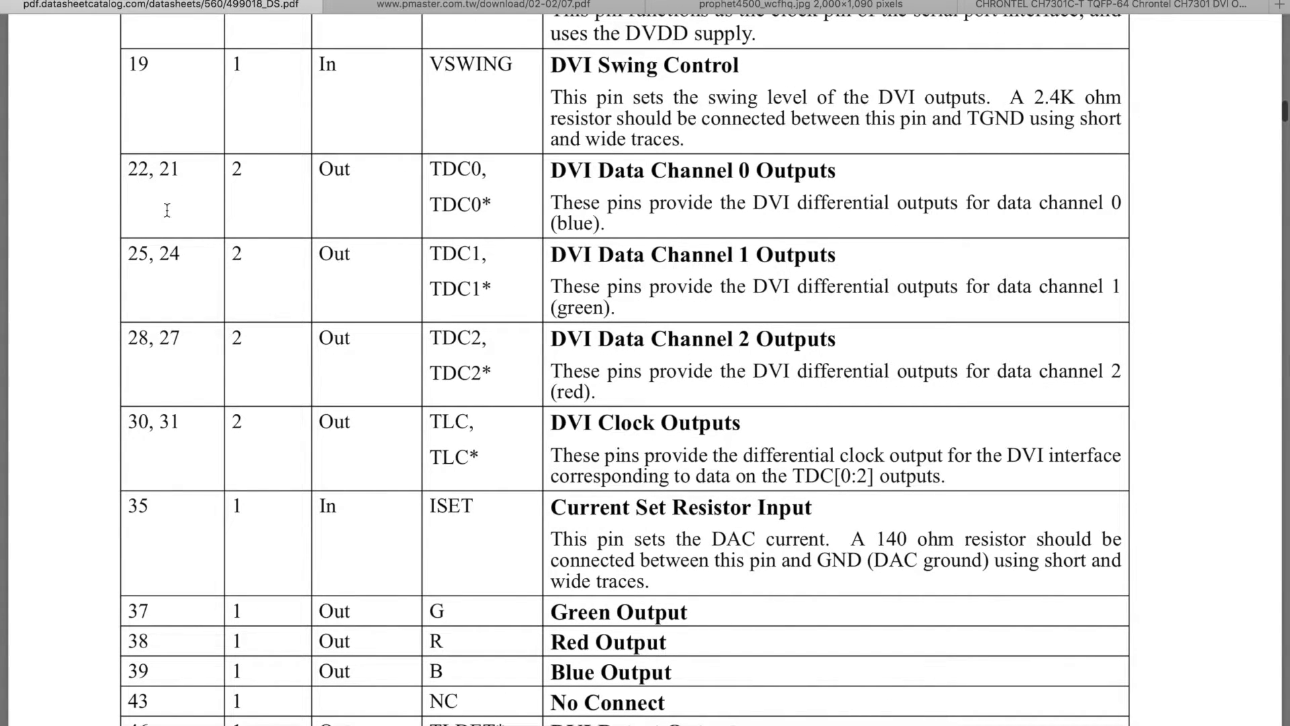
{"action": "mouse_move", "coordinate": [148, 333]}
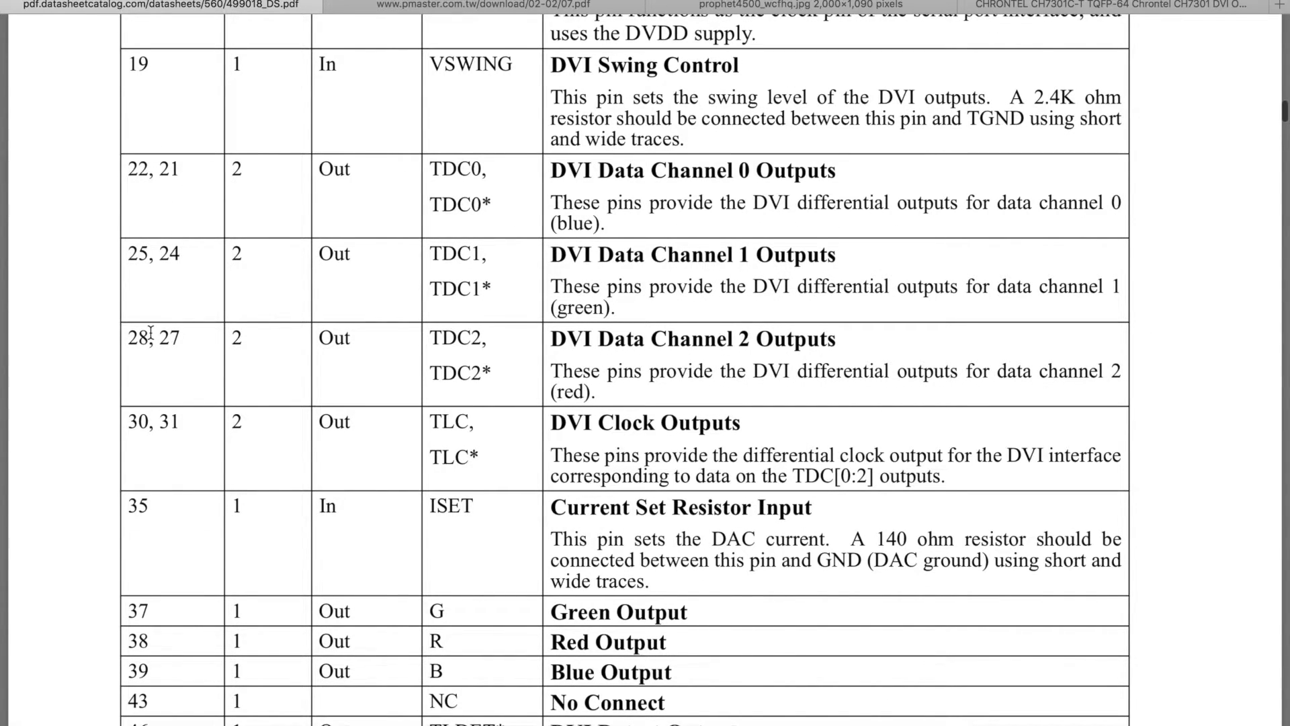
{"action": "scroll", "scroll_direction": "up", "scroll_amount": 3}
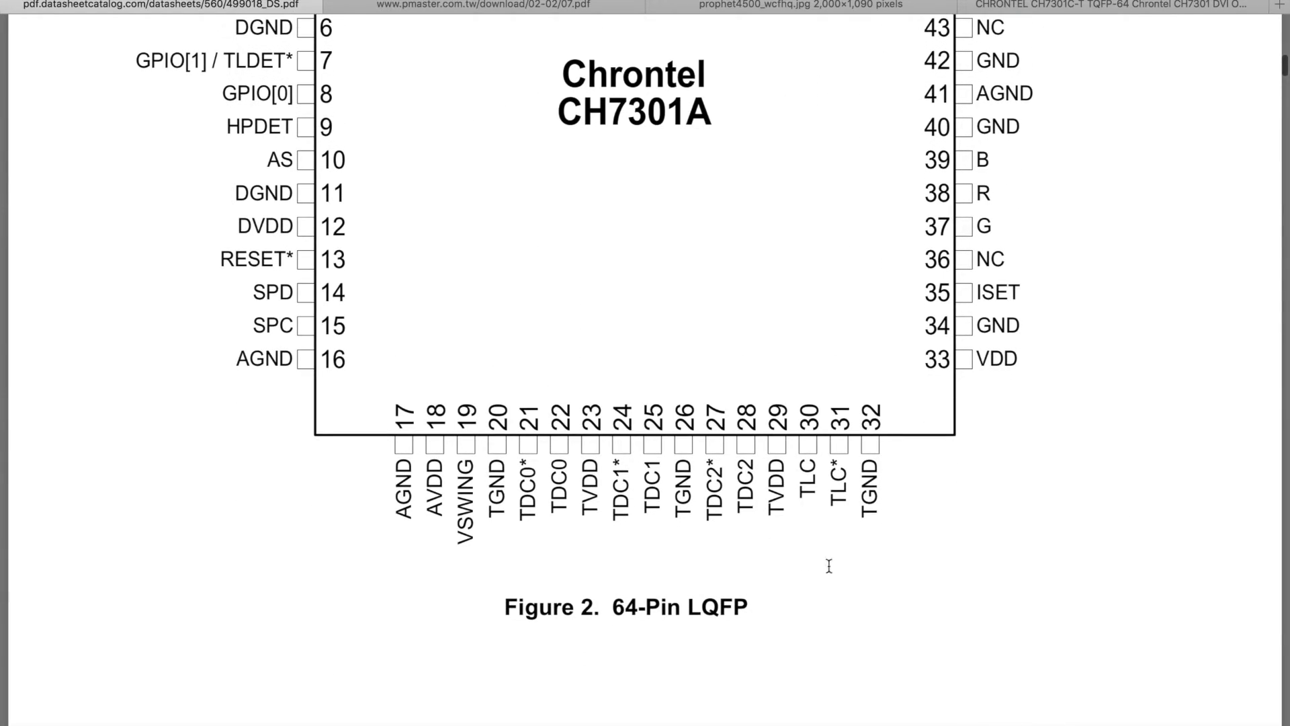
{"action": "mouse_move", "coordinate": [552, 326]}
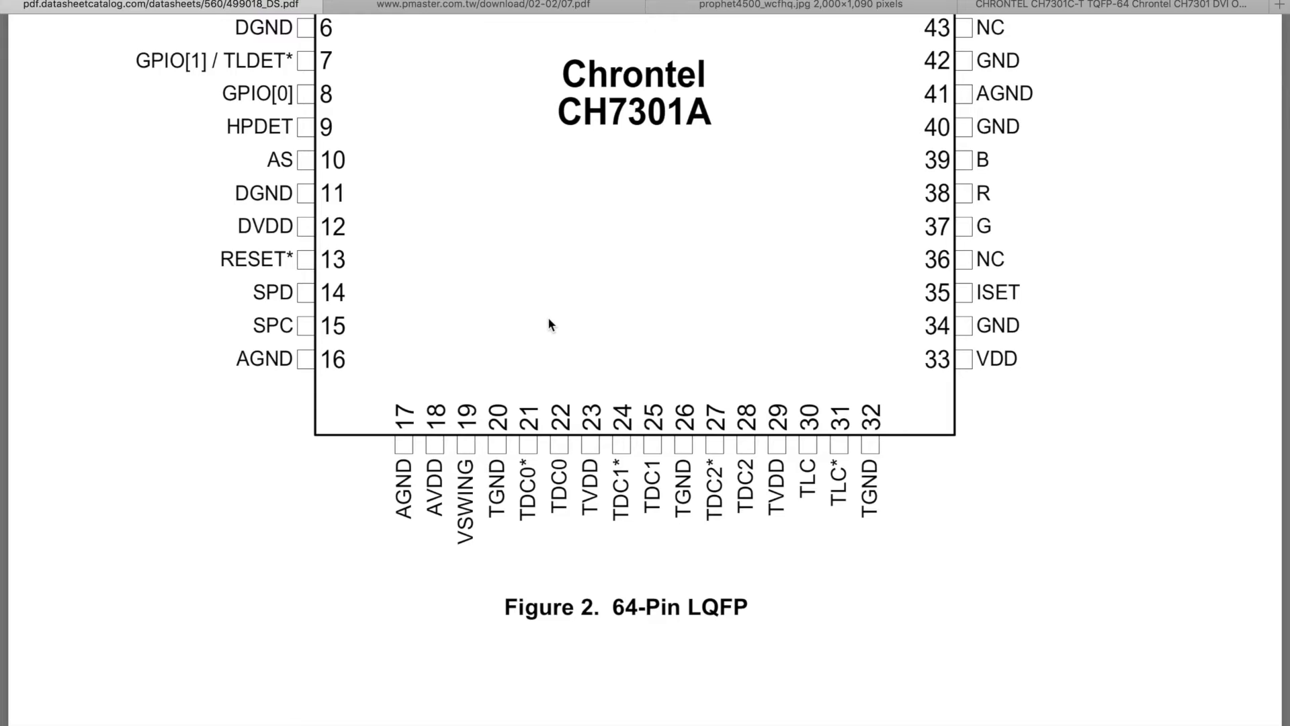
{"action": "scroll", "scroll_direction": "up", "scroll_amount": 3}
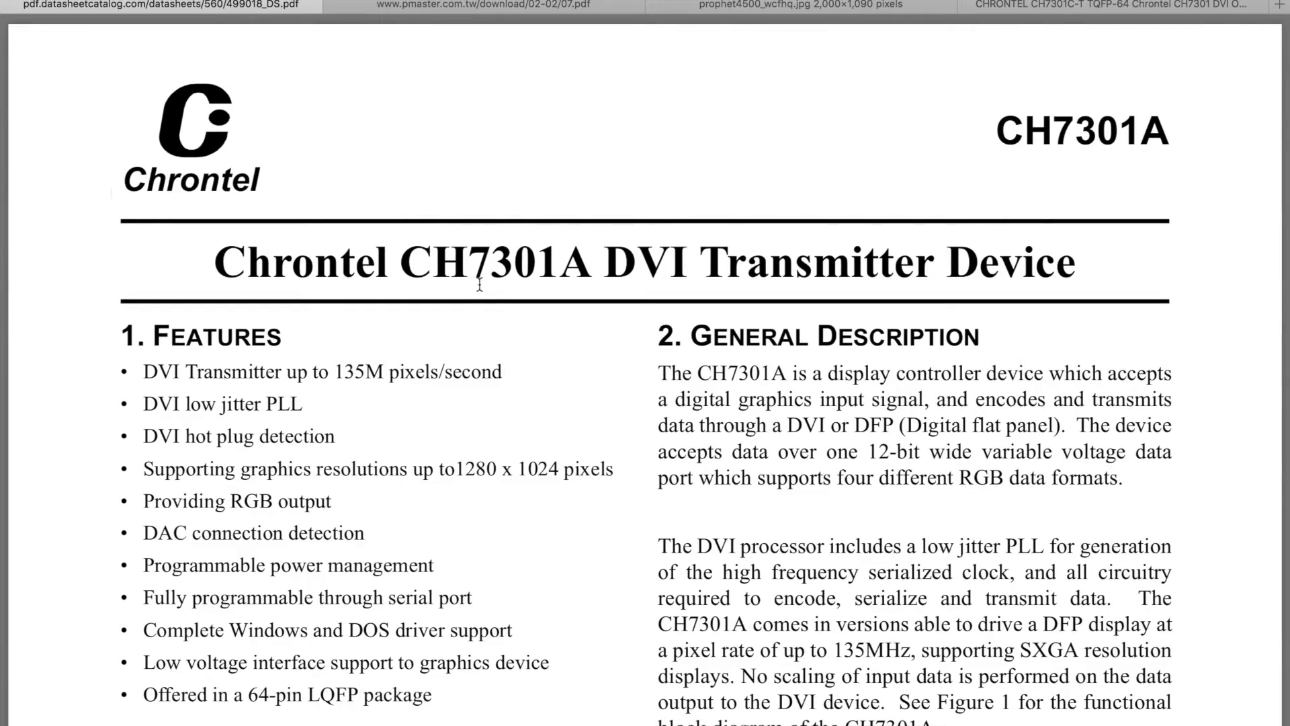
{"action": "mouse_move", "coordinate": [527, 20]}
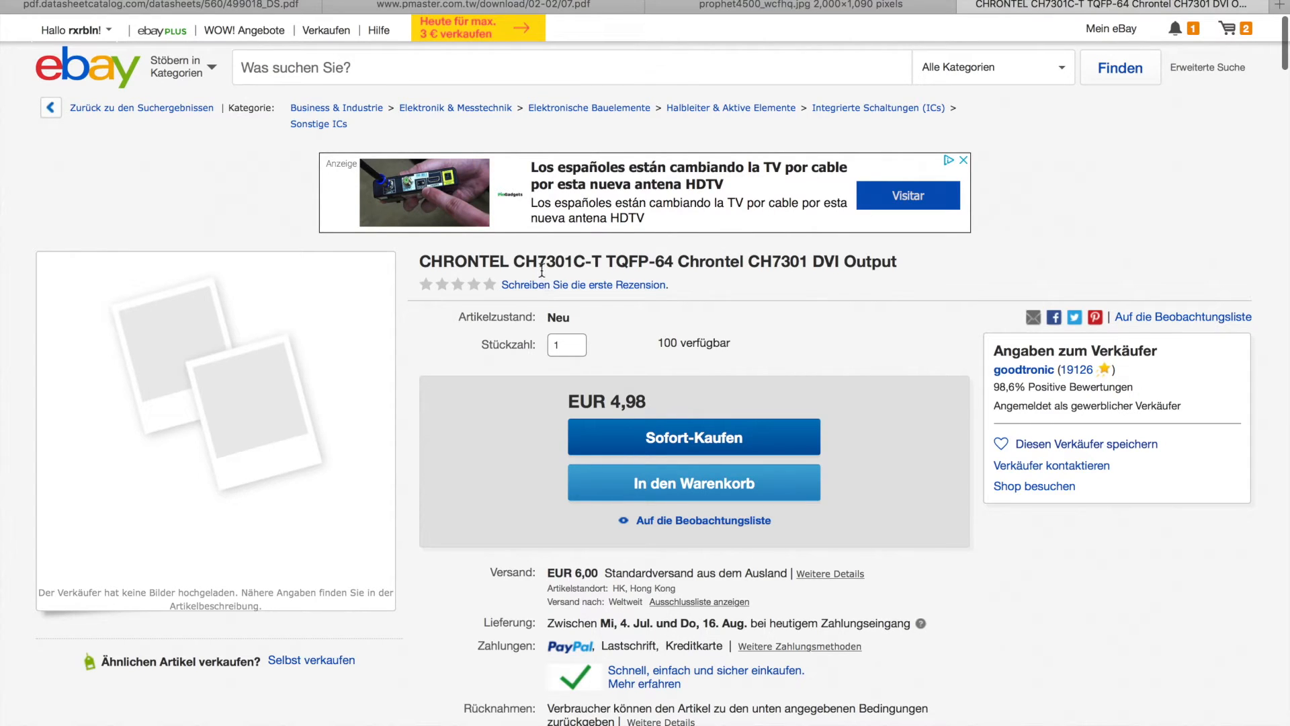
{"action": "scroll", "scroll_direction": "down", "scroll_amount": 3}
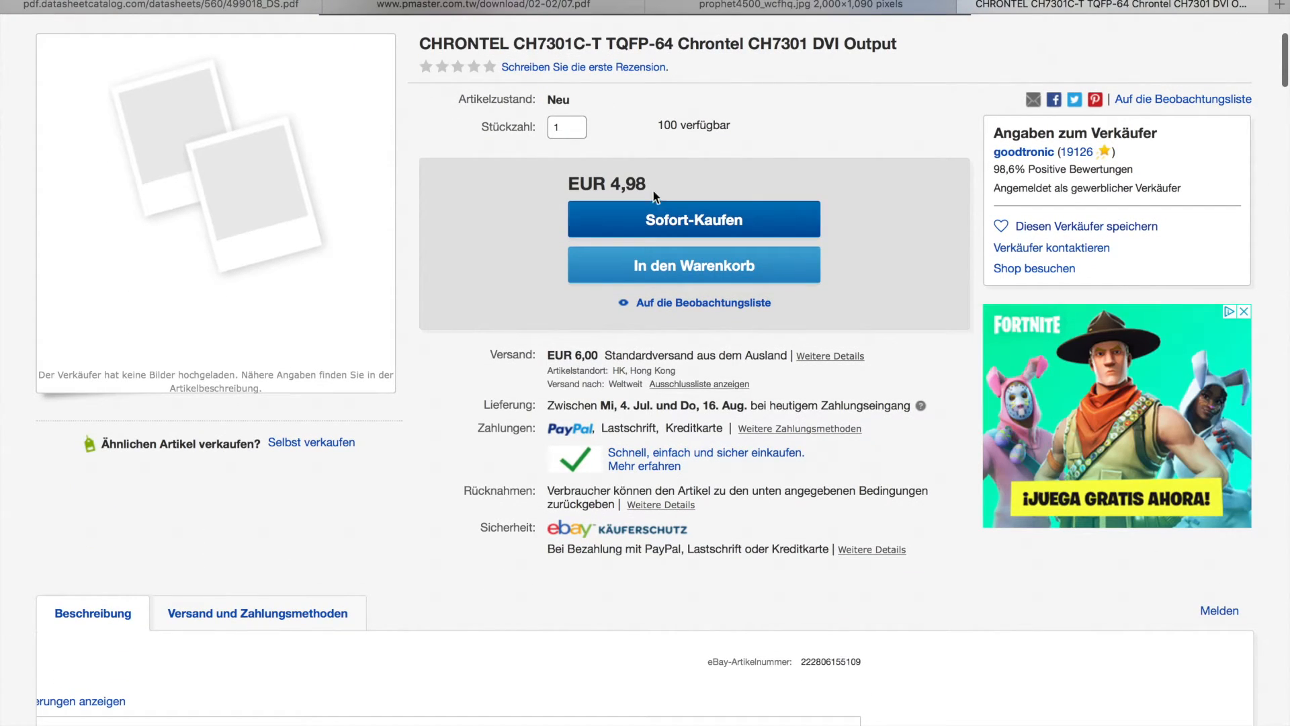
{"action": "scroll", "scroll_direction": "down", "scroll_amount": 3}
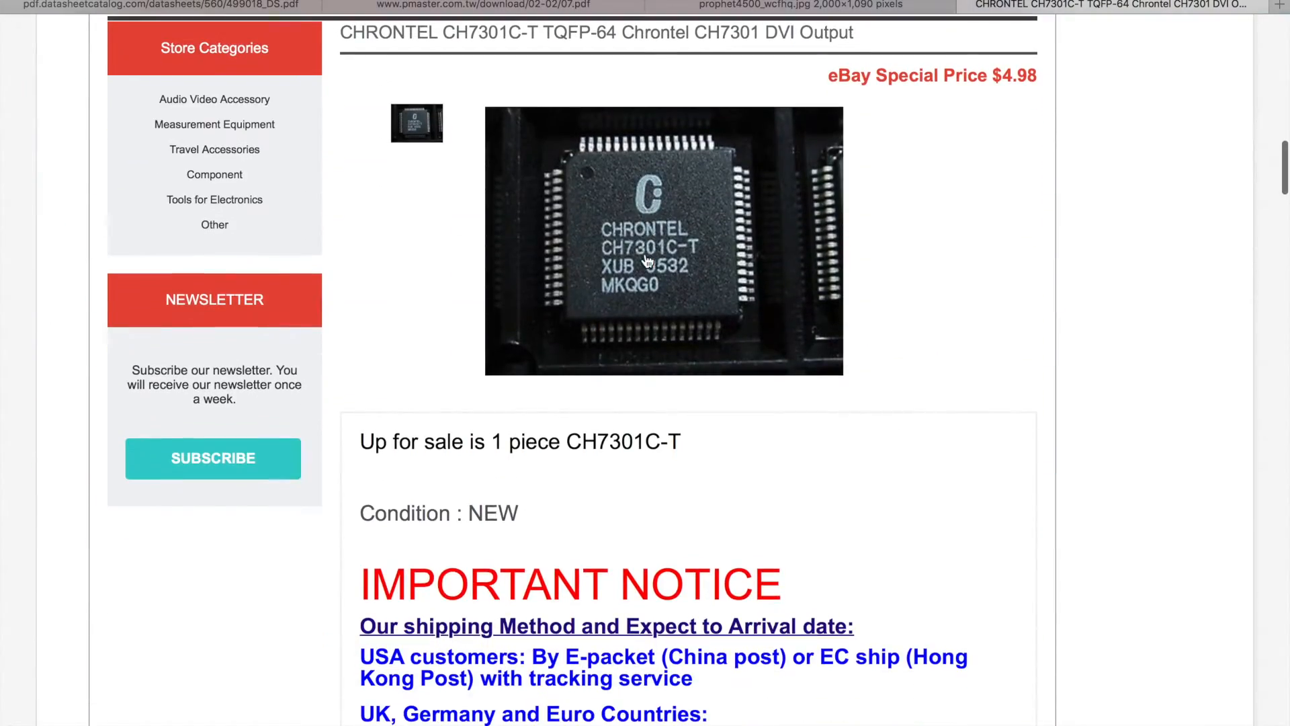
{"action": "scroll", "scroll_direction": "up", "scroll_amount": 3}
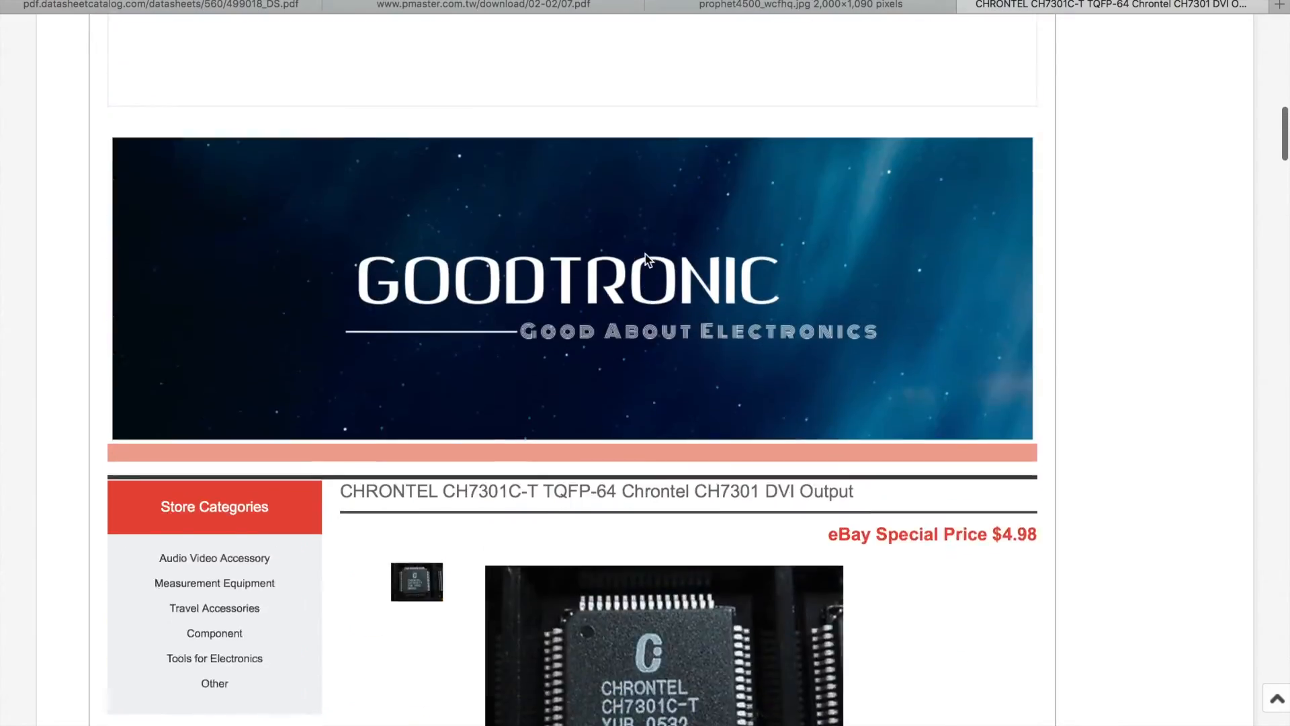
{"action": "scroll", "scroll_direction": "up", "scroll_amount": 3}
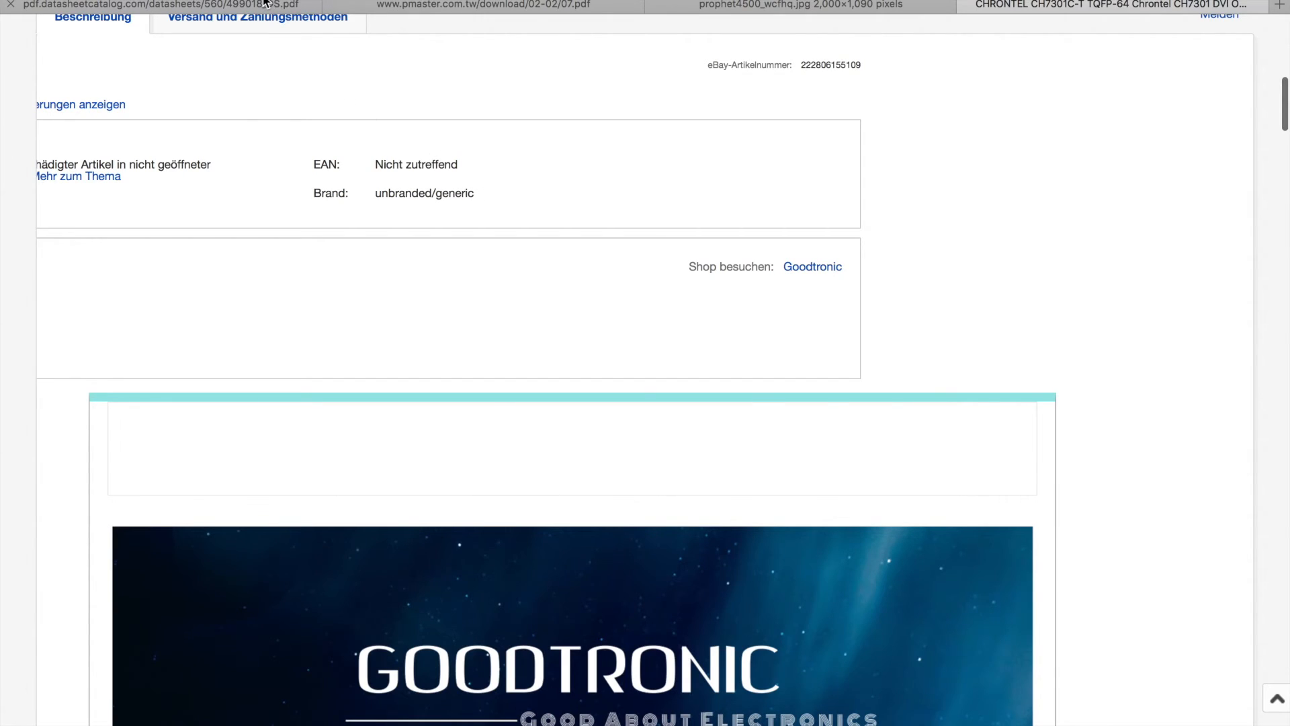